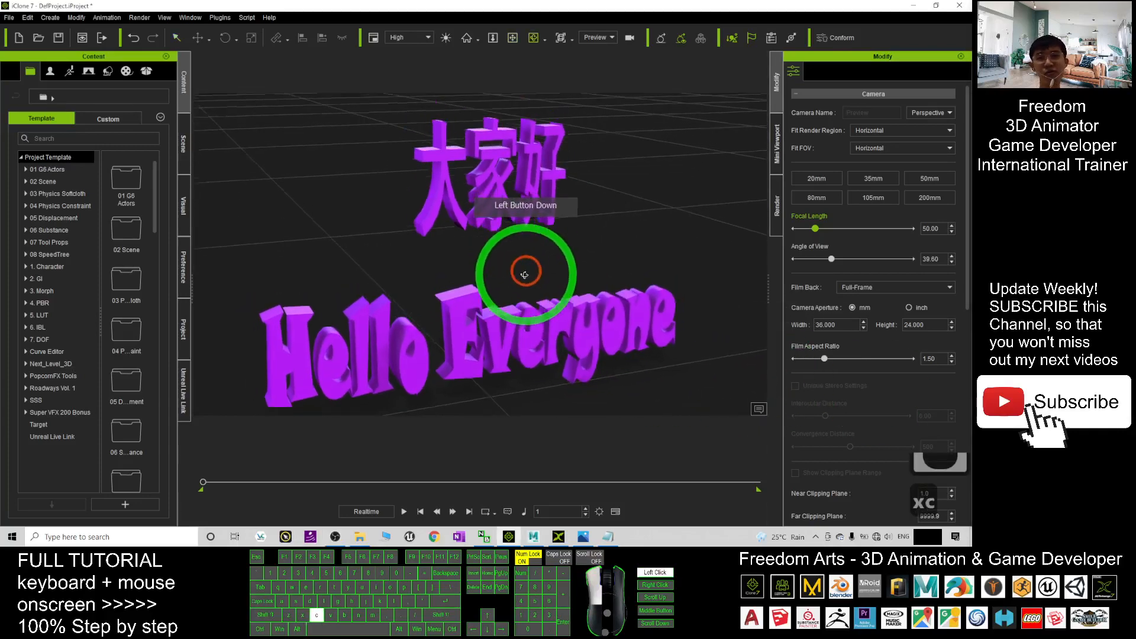
Step: Start a new iClone project, discarding the Hello Everyone scene without saving
{"action": "left_click_drag", "start_coordinate": [526, 273], "coordinate": [514, 260]}
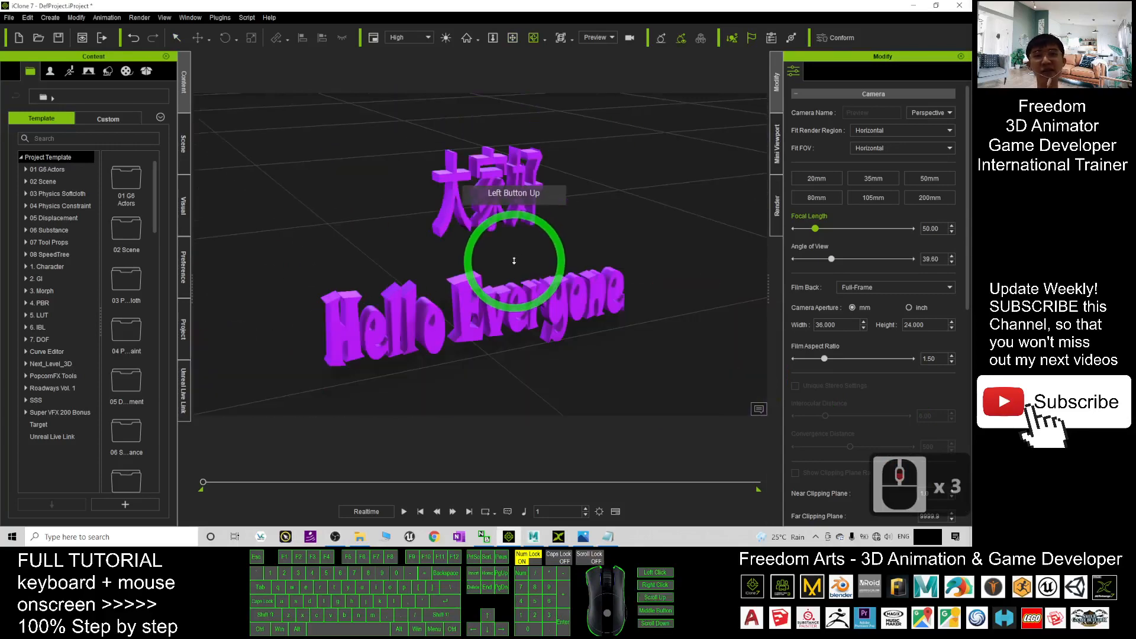
{"action": "left_click_drag", "start_coordinate": [515, 260], "coordinate": [401, 252]}
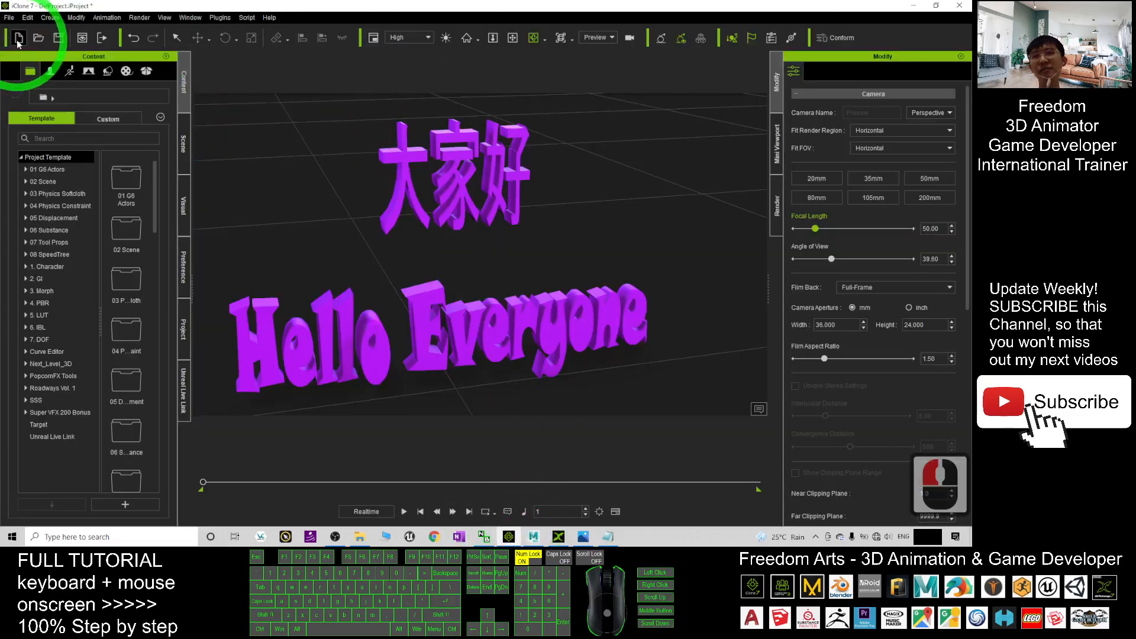
{"action": "left_click", "coordinate": [18, 38]}
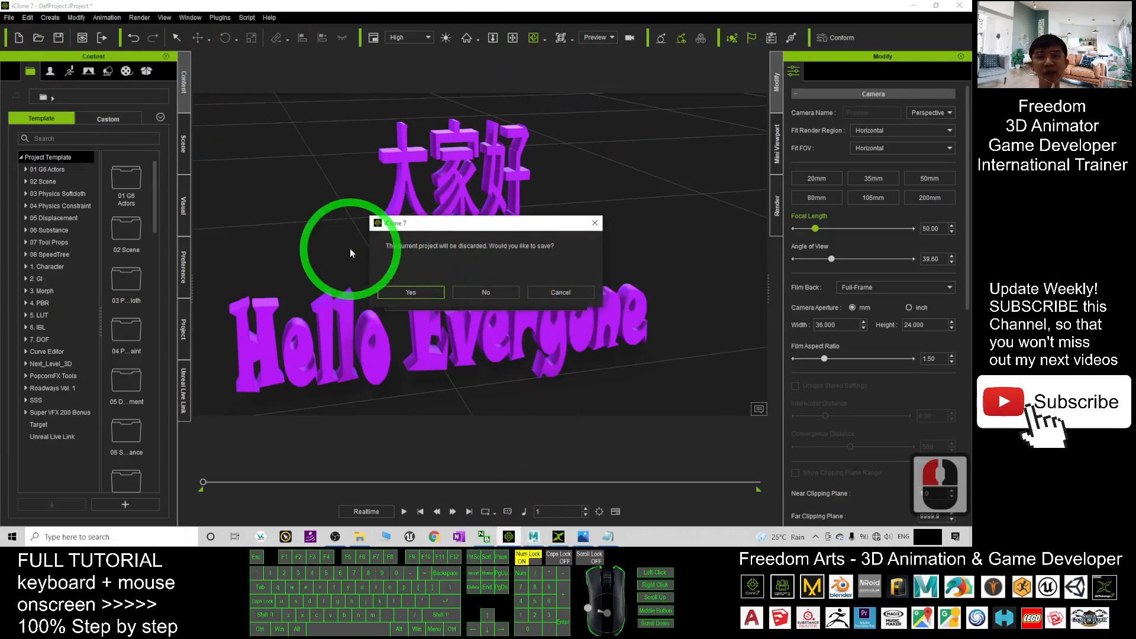
{"action": "left_click", "coordinate": [485, 292]}
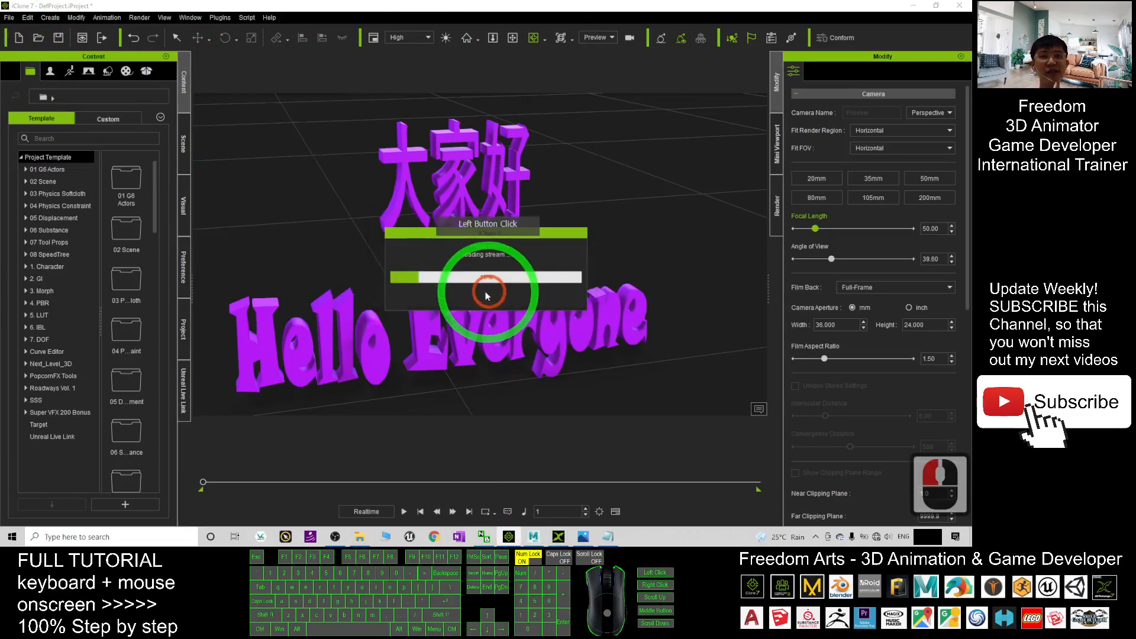
{"action": "left_click", "coordinate": [486, 294]}
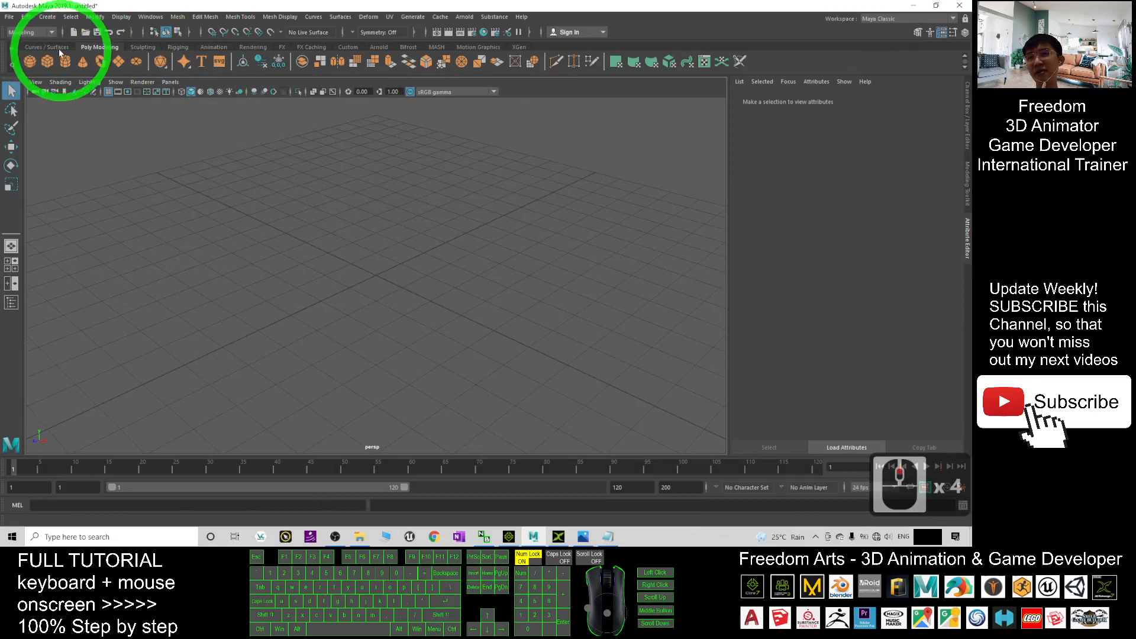
{"action": "left_click", "coordinate": [47, 46]}
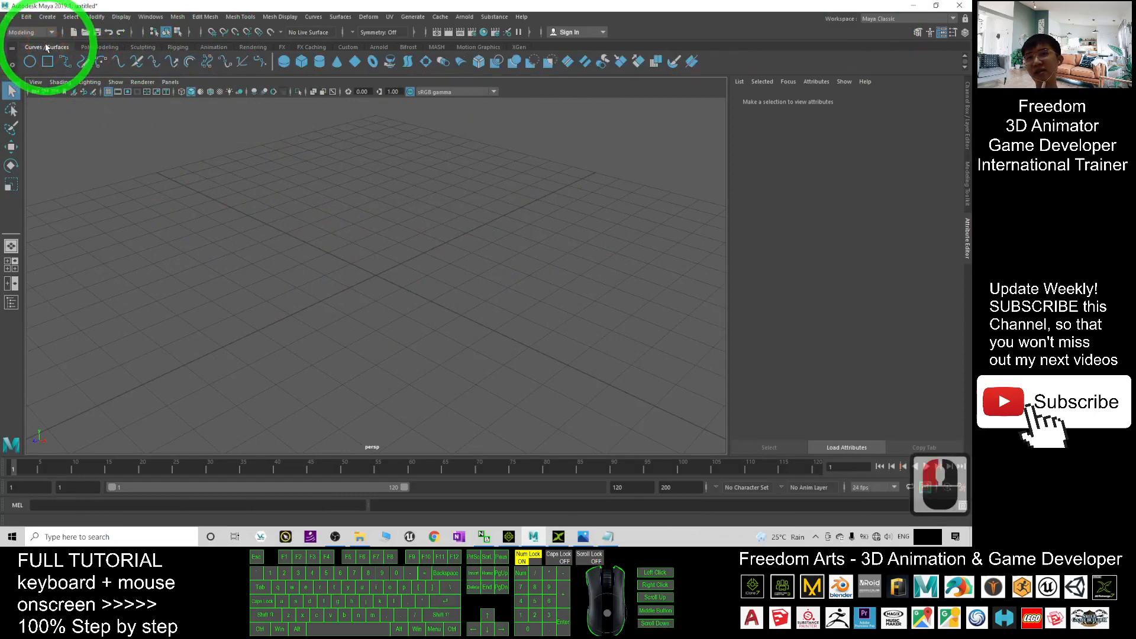
{"action": "left_click", "coordinate": [49, 32]}
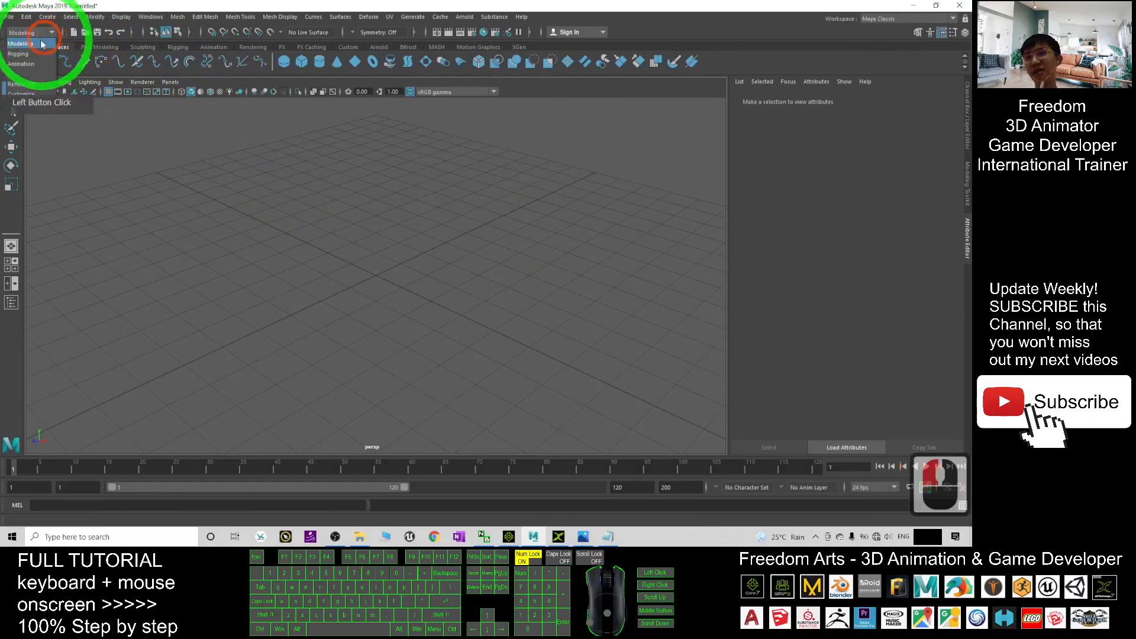
{"action": "left_click", "coordinate": [22, 53]}
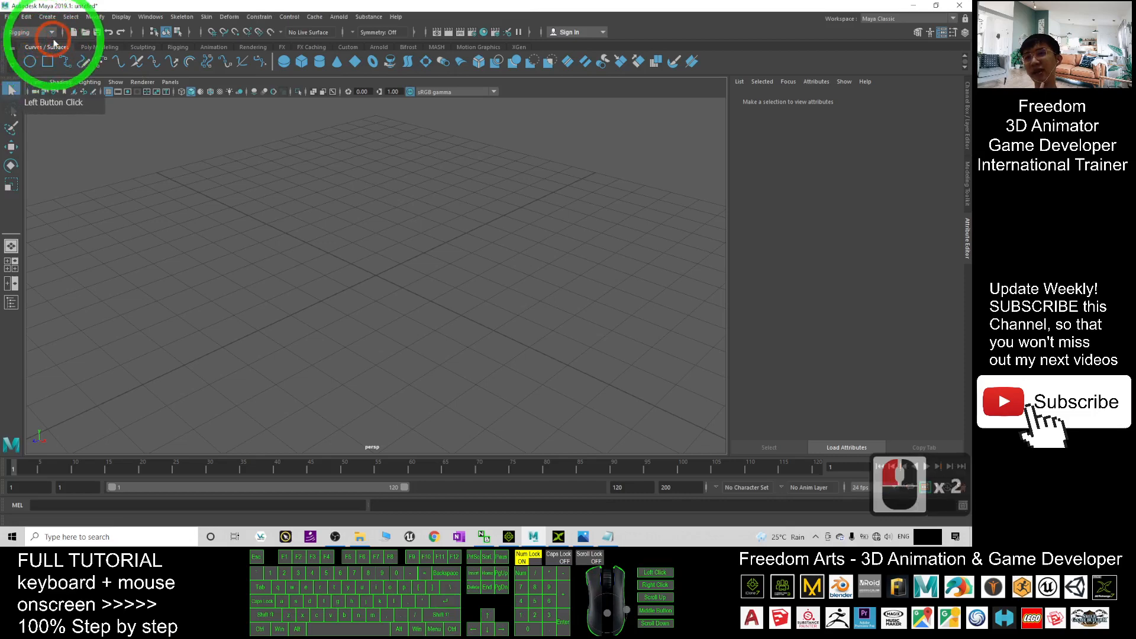
{"action": "left_click", "coordinate": [31, 30]}
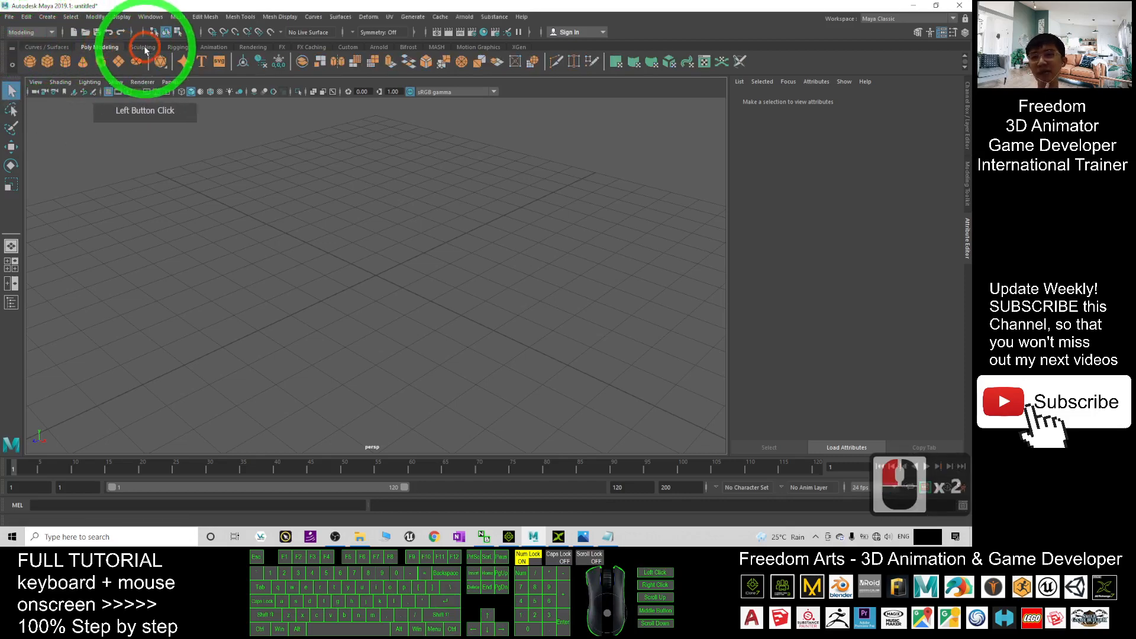
{"action": "left_click", "coordinate": [100, 47]}
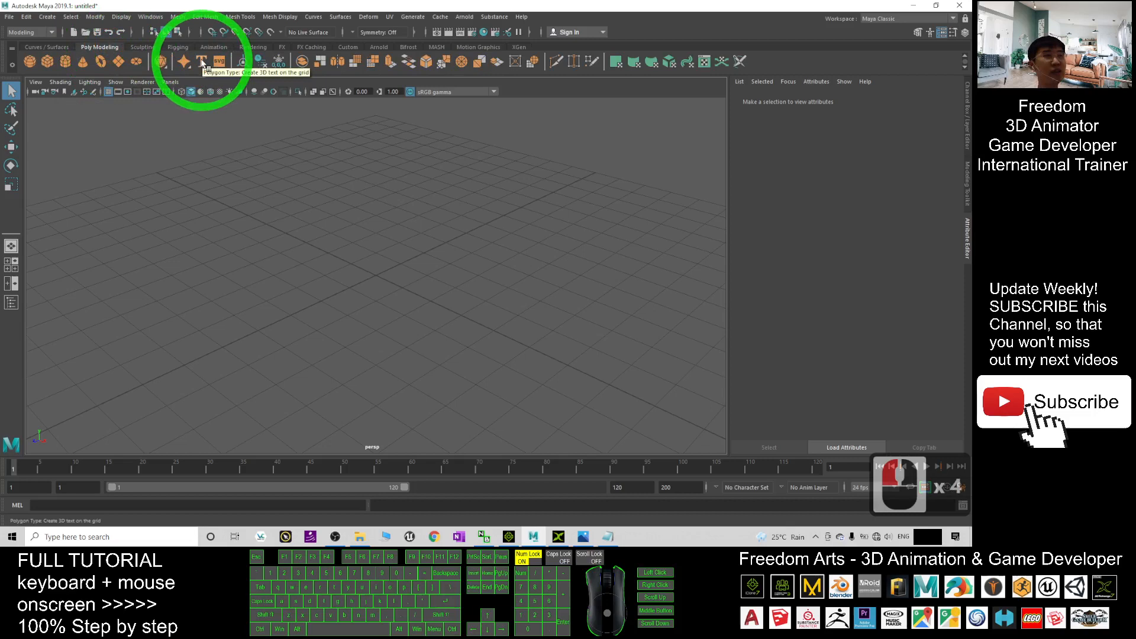
Step: Create a polygon Type object and replace its default text with "Hi, I am Freedom"
{"action": "left_click", "coordinate": [219, 61]}
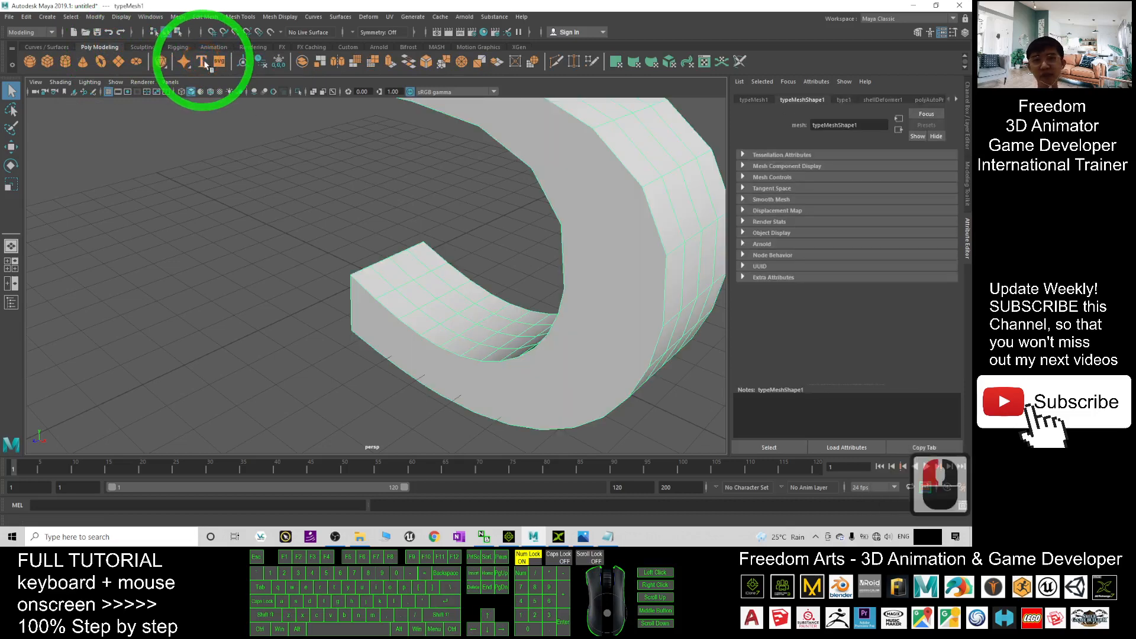
{"action": "left_click", "coordinate": [204, 60]}
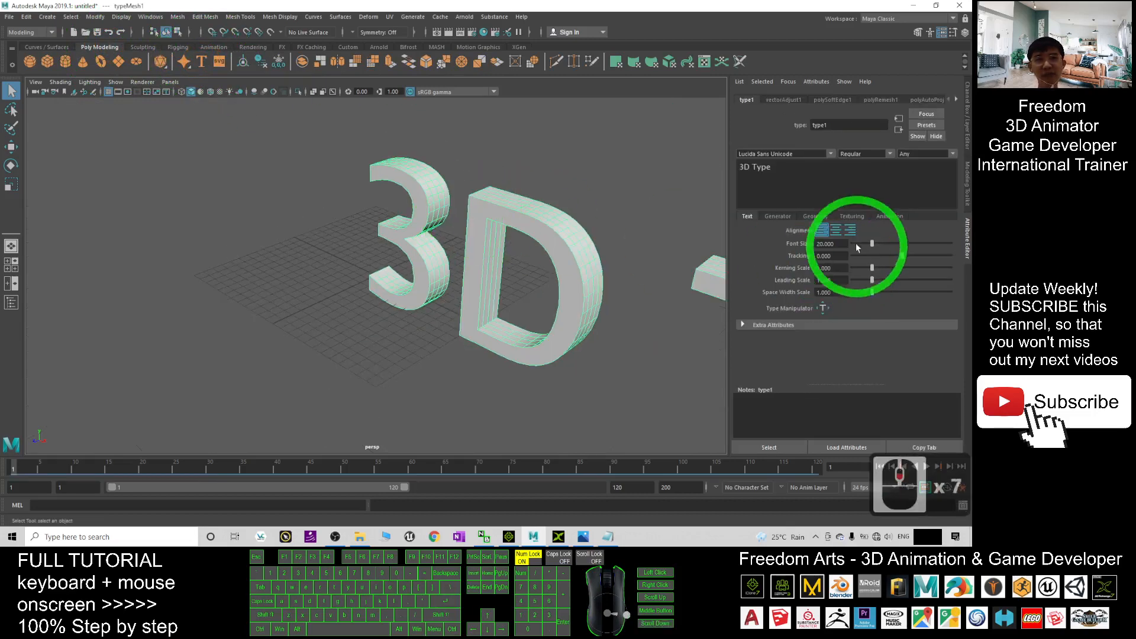
{"action": "triple_click", "coordinate": [753, 167]}
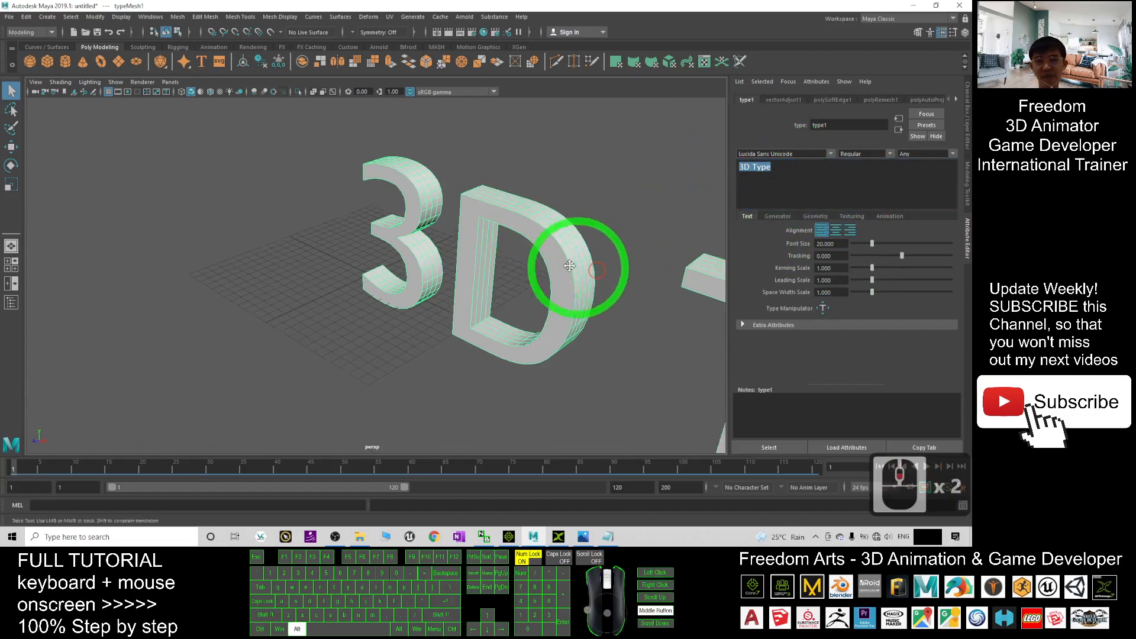
{"action": "left_click_drag", "start_coordinate": [569, 266], "coordinate": [598, 307]}
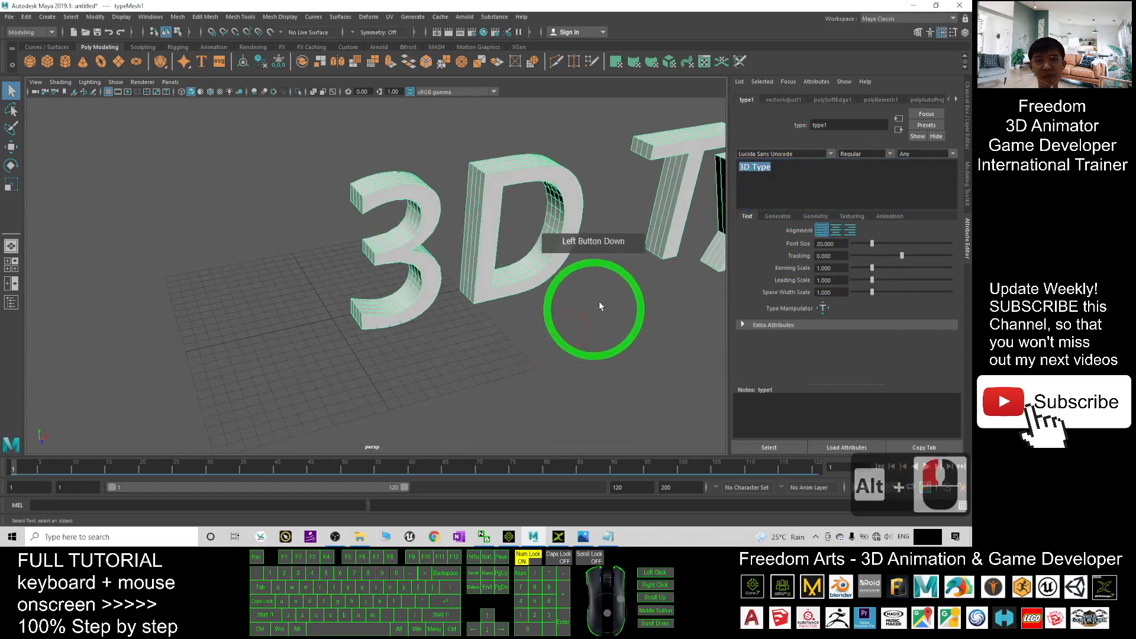
{"action": "left_click_drag", "start_coordinate": [599, 306], "coordinate": [487, 353]}
{"action": "type", "text": "Hi, I am"}
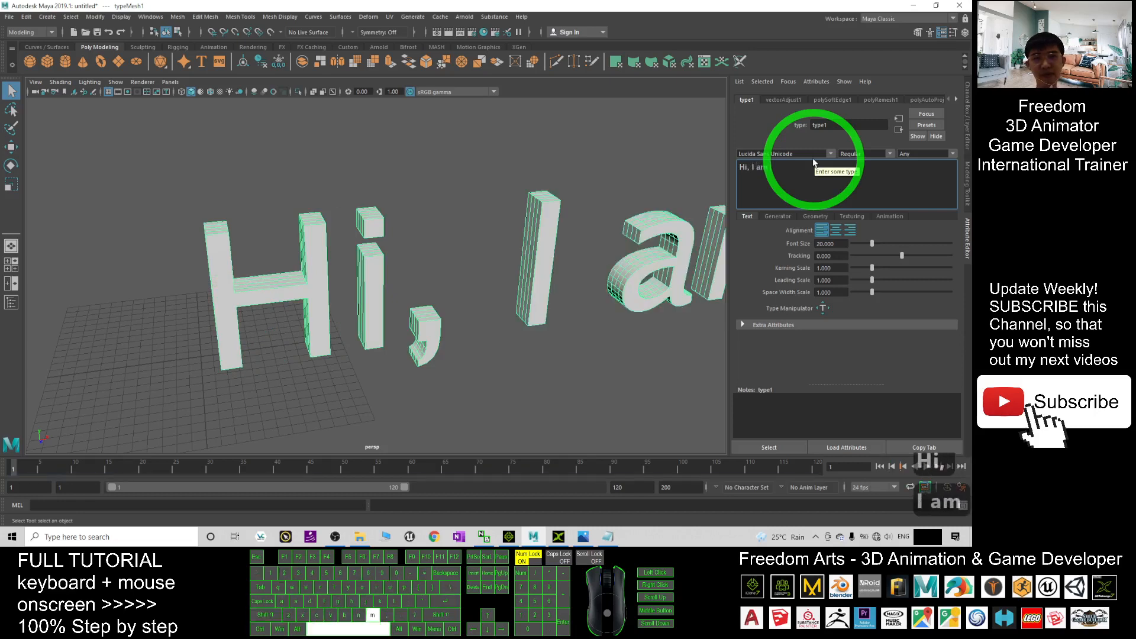
{"action": "type", "text": "Freedom"}
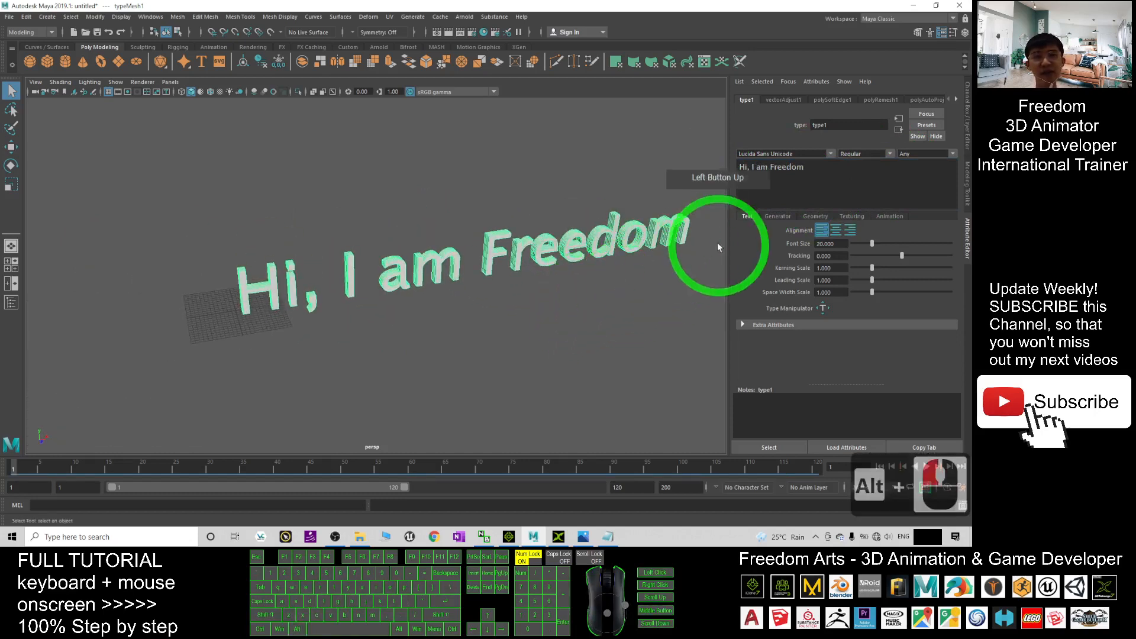
Step: Add a second line 大家好 beneath "Hi, I am Freedom" using the Chinese IME
{"action": "left_click", "coordinate": [793, 167]}
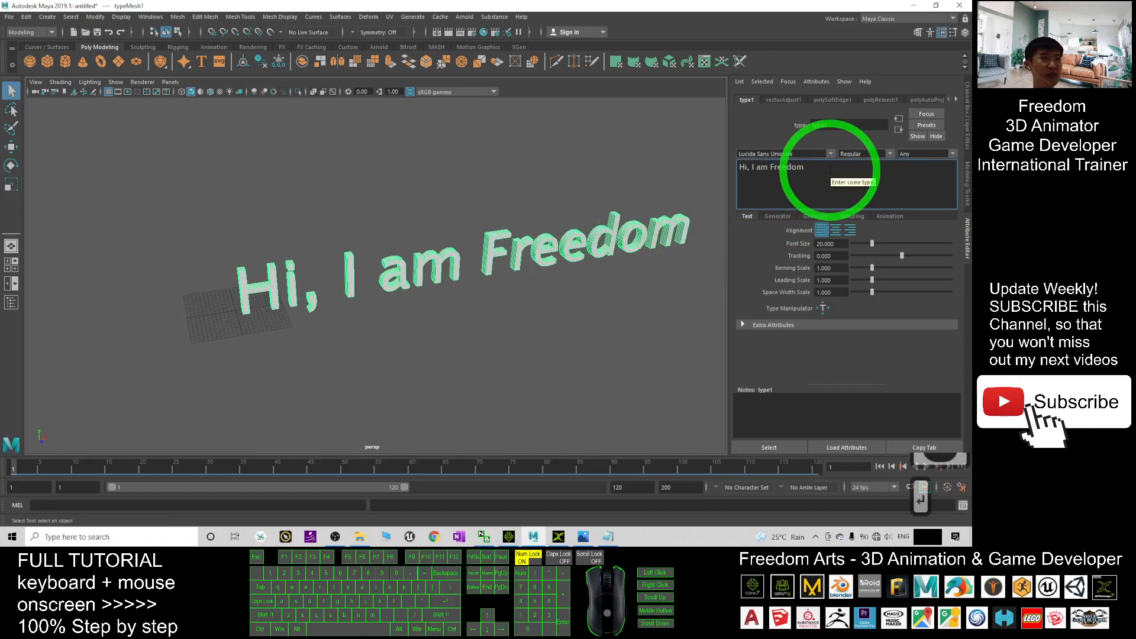
{"action": "key", "text": "shift"}
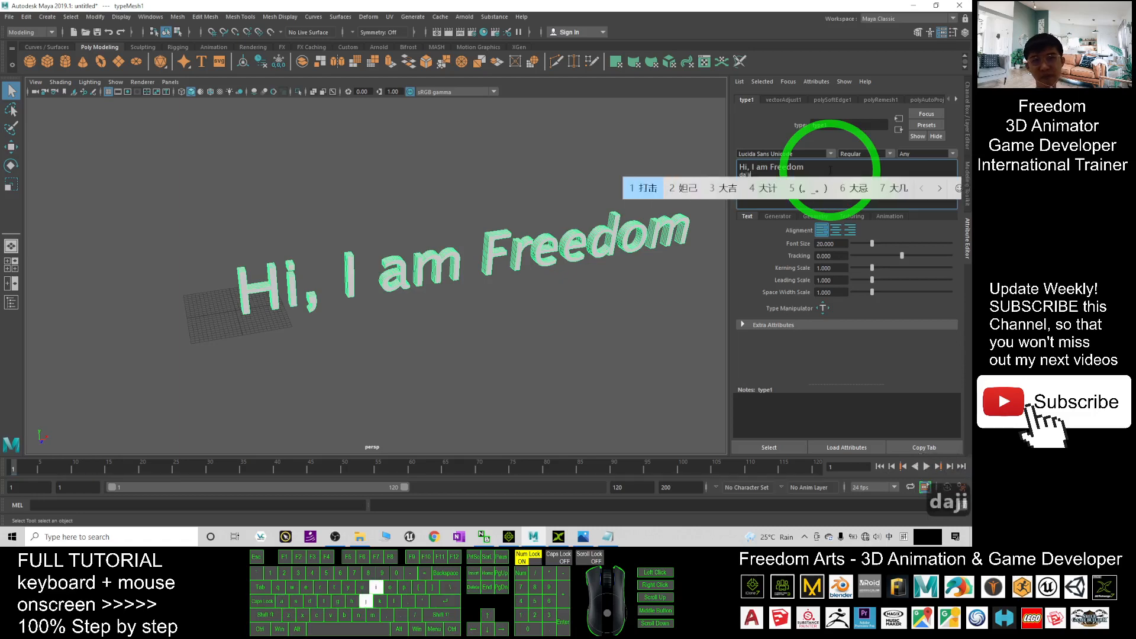
{"action": "type", "text": "大家好"}
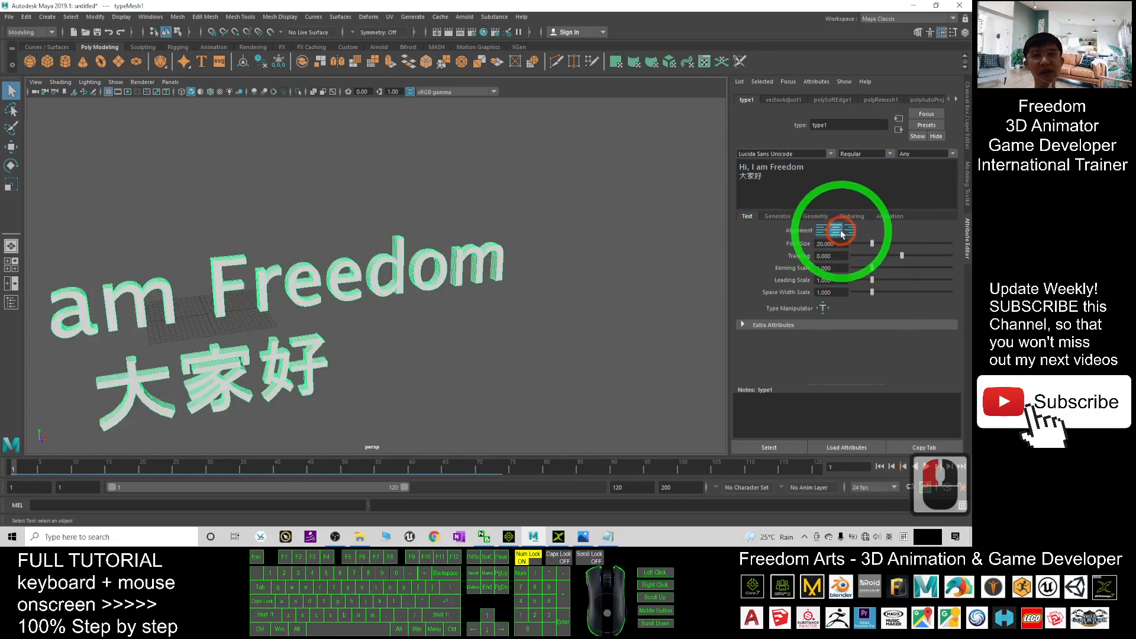
{"action": "left_click_drag", "start_coordinate": [840, 232], "coordinate": [454, 338]}
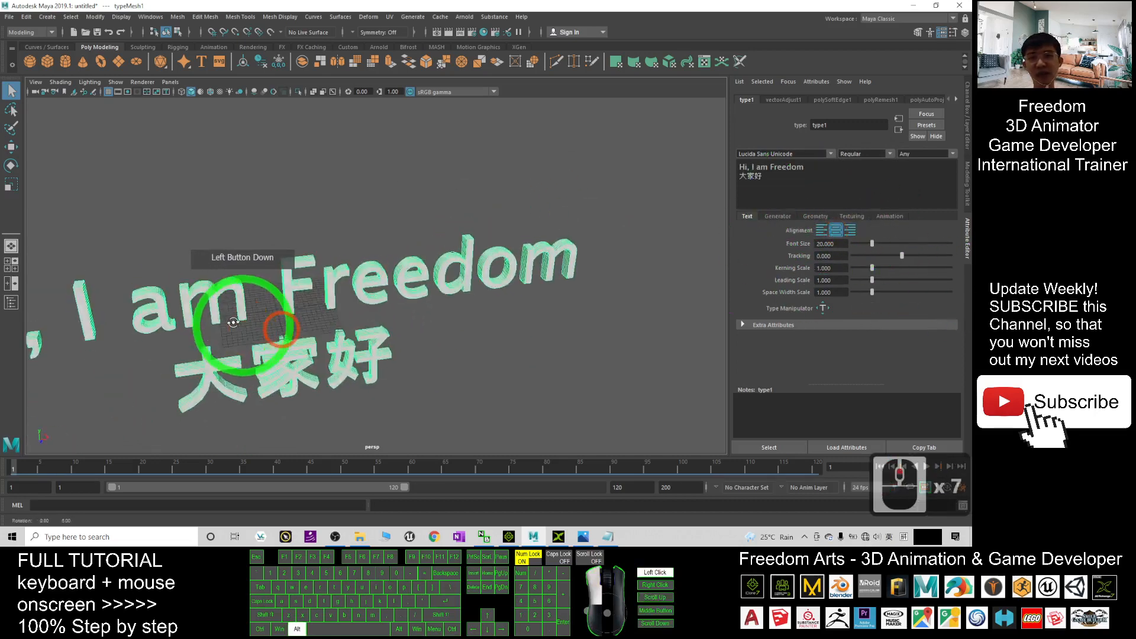
{"action": "left_click_drag", "start_coordinate": [233, 322], "coordinate": [330, 312]}
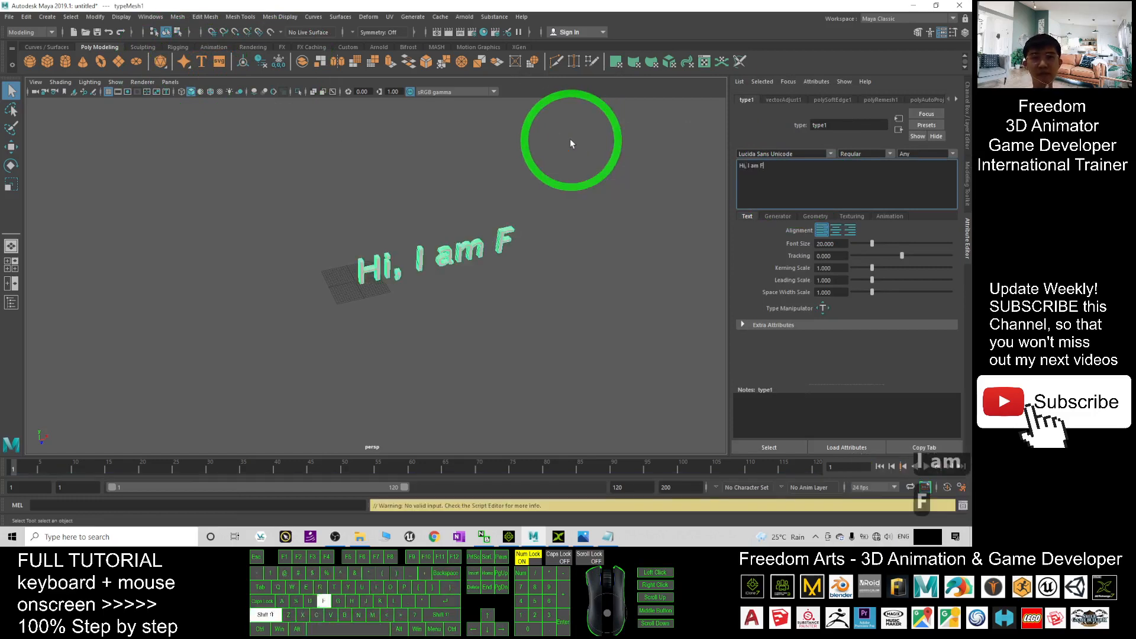
{"action": "type", "text": "reedom"}
{"action": "type", "text": "大家好"}
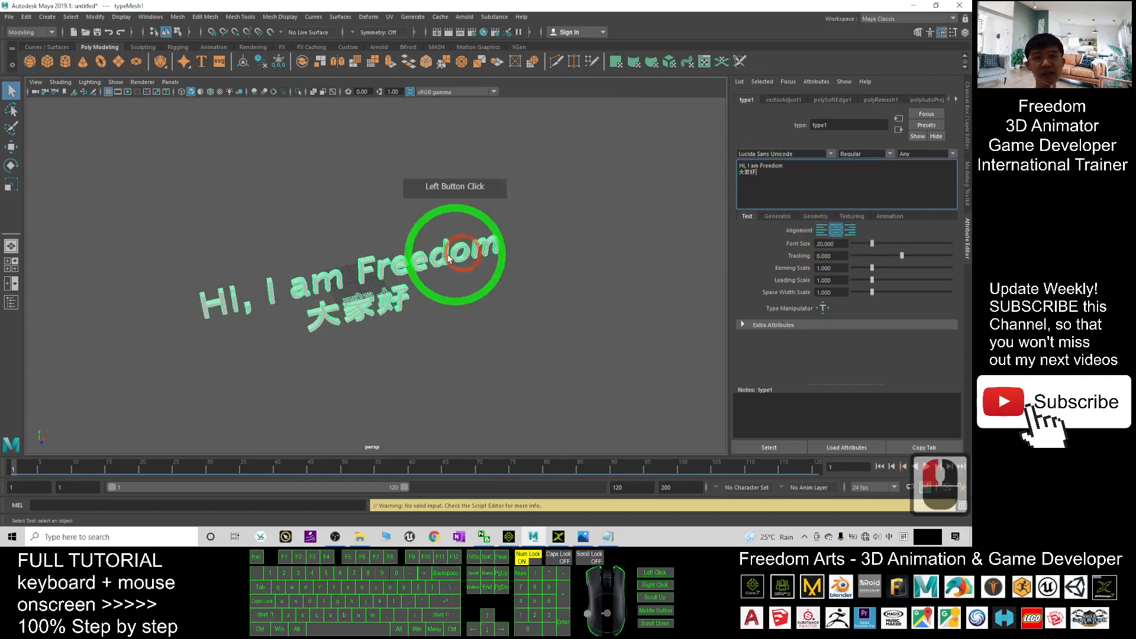
Step: Try Harlow Solid Italic on the text, then settle on the KaiTi font
{"action": "left_click", "coordinate": [782, 153]}
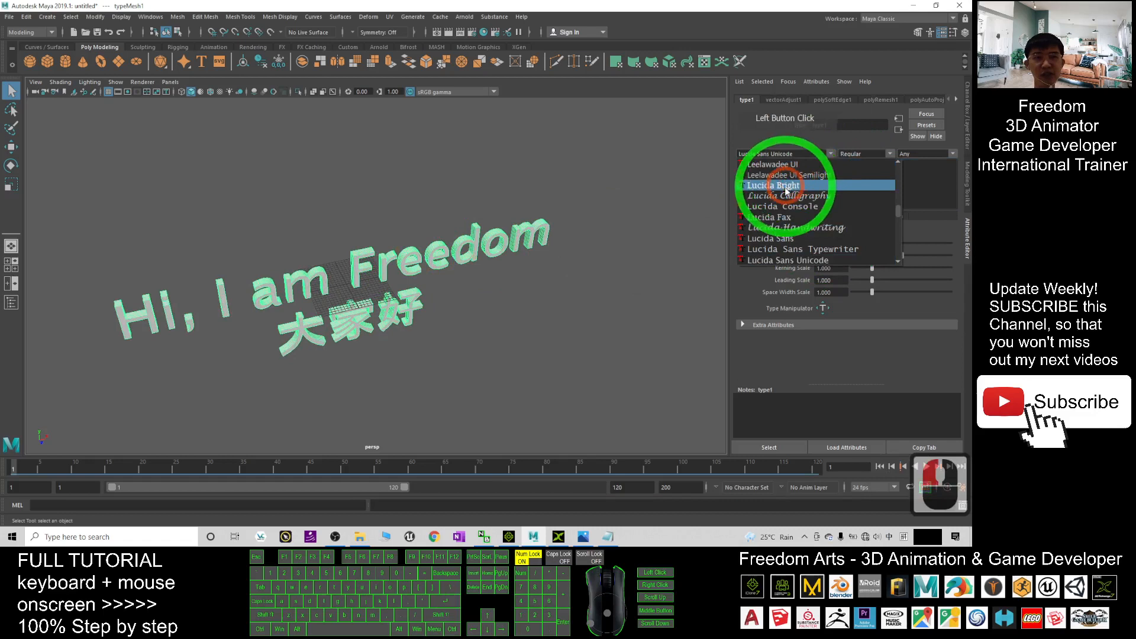
{"action": "left_click", "coordinate": [773, 186]}
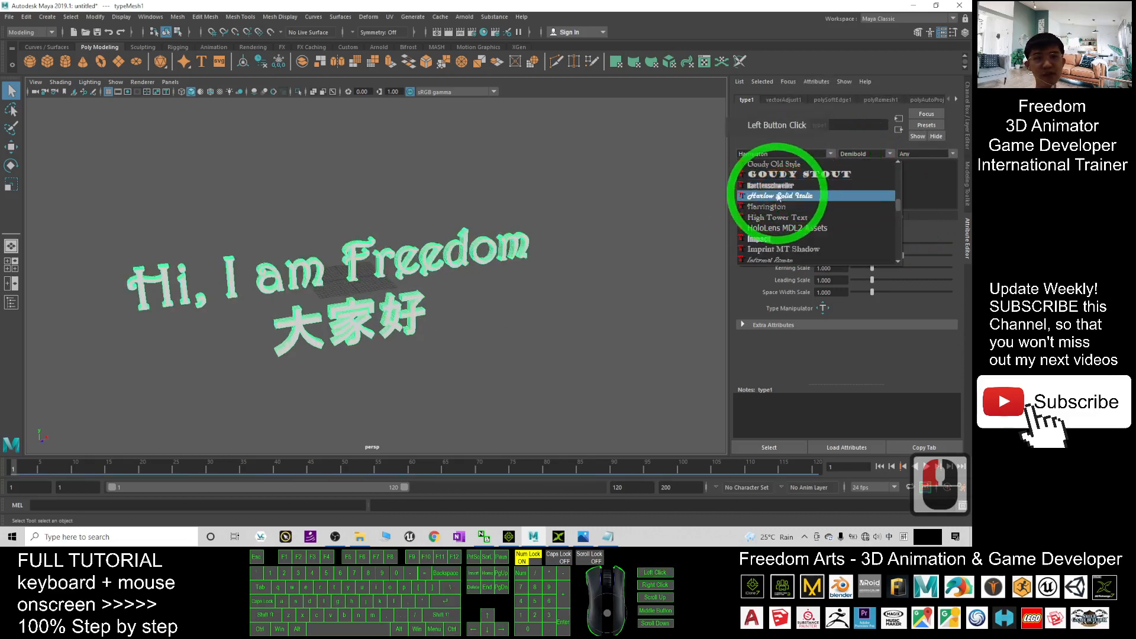
{"action": "left_click", "coordinate": [779, 196]}
{"action": "type", "text": "KaiTi"}
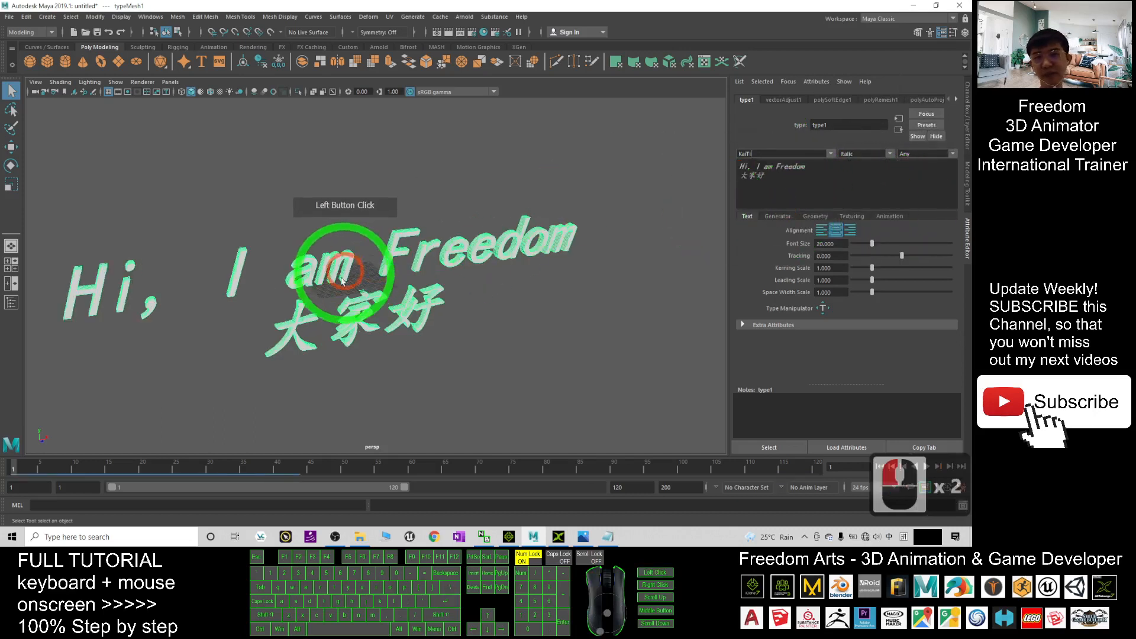
{"action": "left_click_drag", "start_coordinate": [344, 272], "coordinate": [454, 312]}
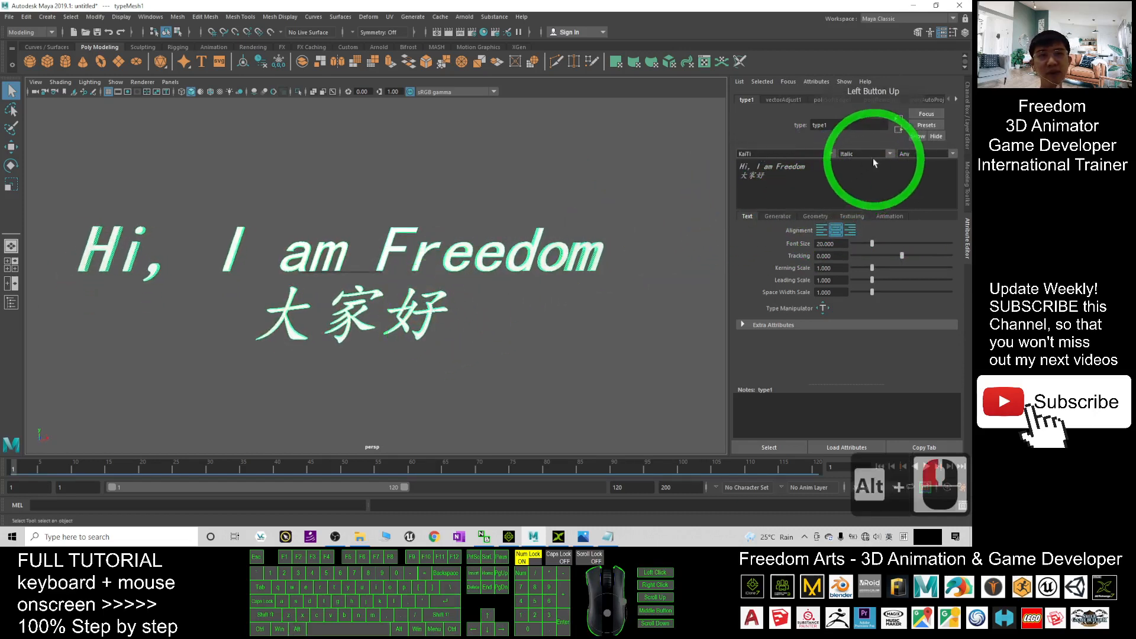
{"action": "left_click", "coordinate": [812, 174]}
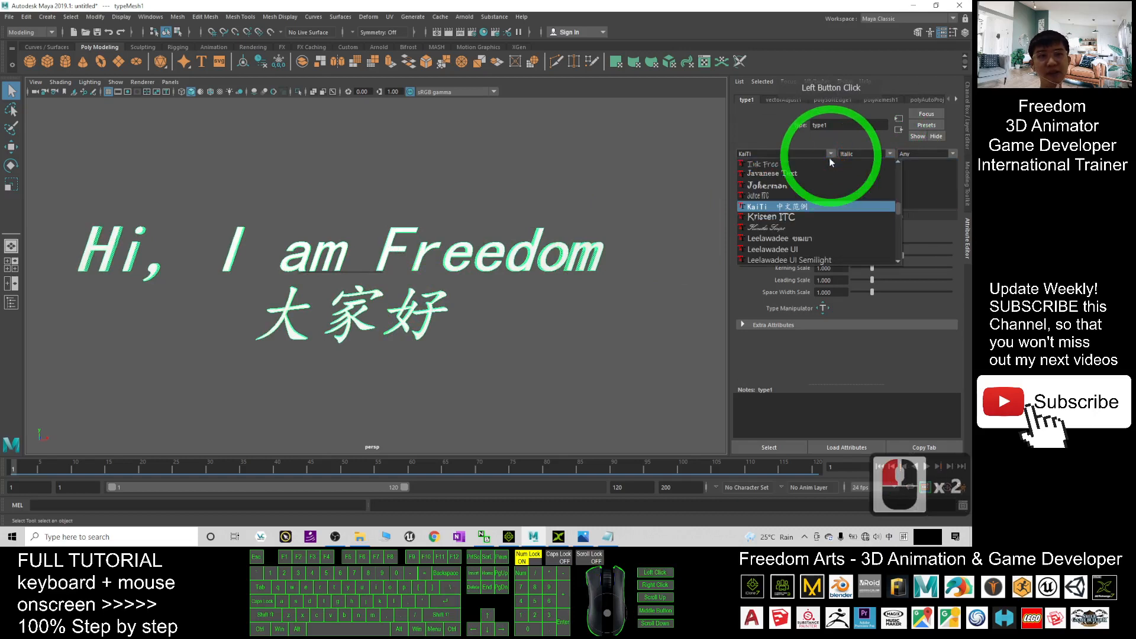
{"action": "left_click", "coordinate": [765, 195]}
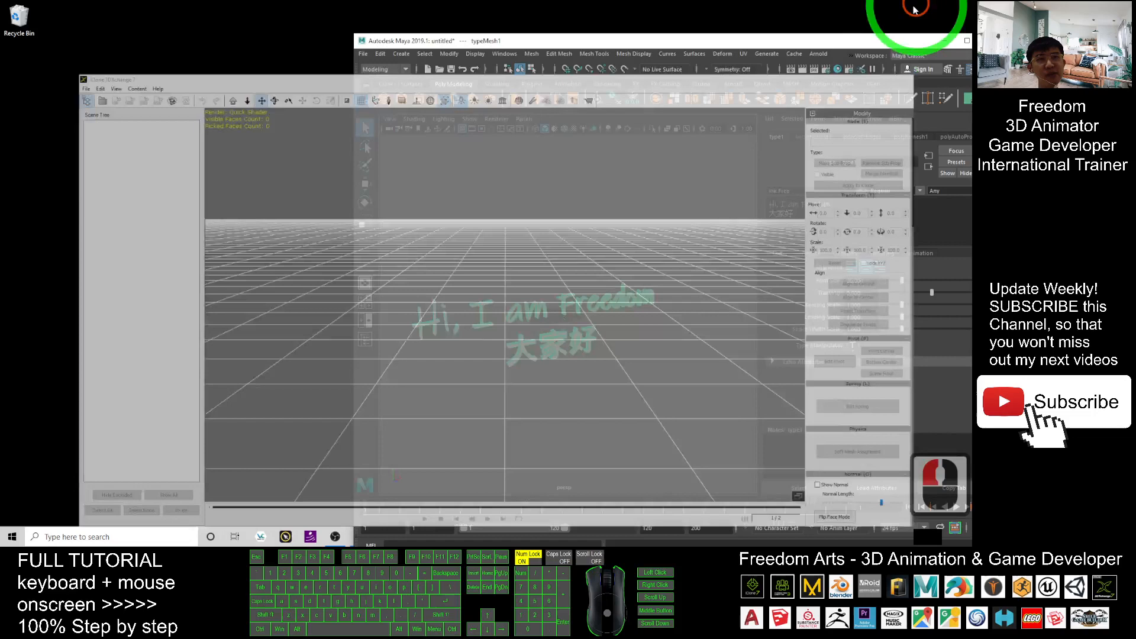
Step: Export the whole scene to the Desktop as an FBX file named text01
{"action": "left_click", "coordinate": [363, 53]}
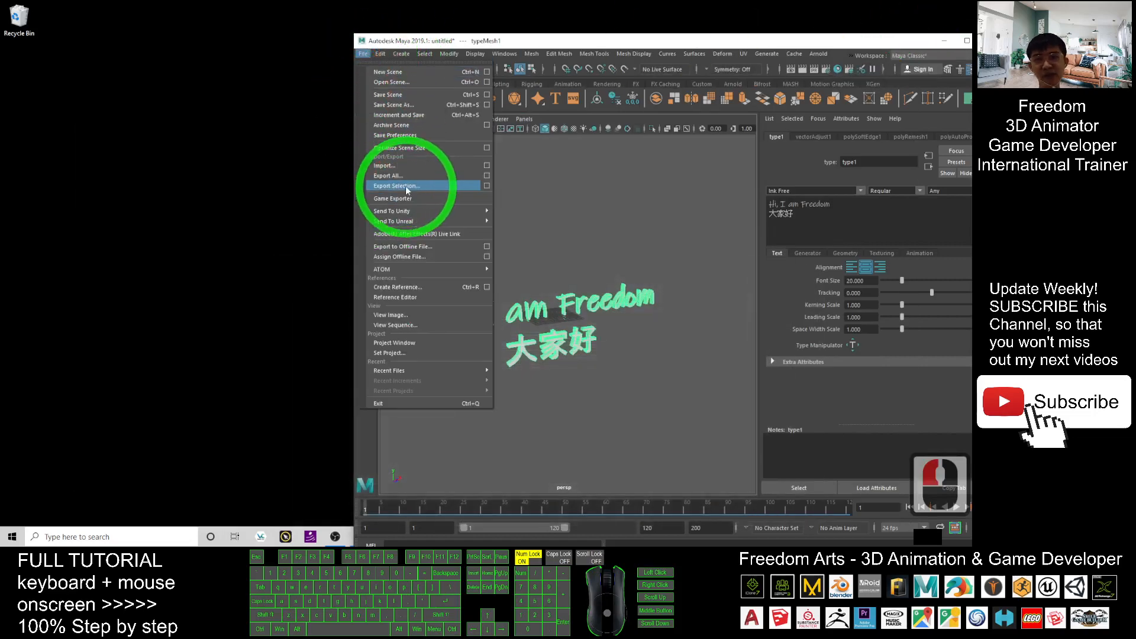
{"action": "mouse_move", "coordinate": [406, 176]}
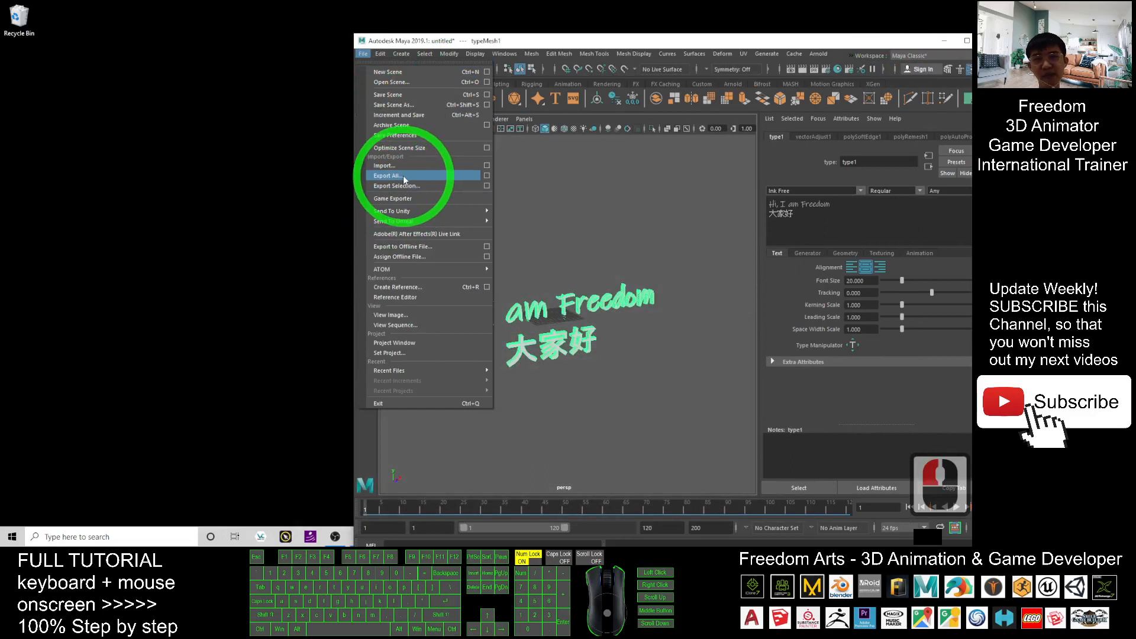
{"action": "left_click", "coordinate": [389, 175]}
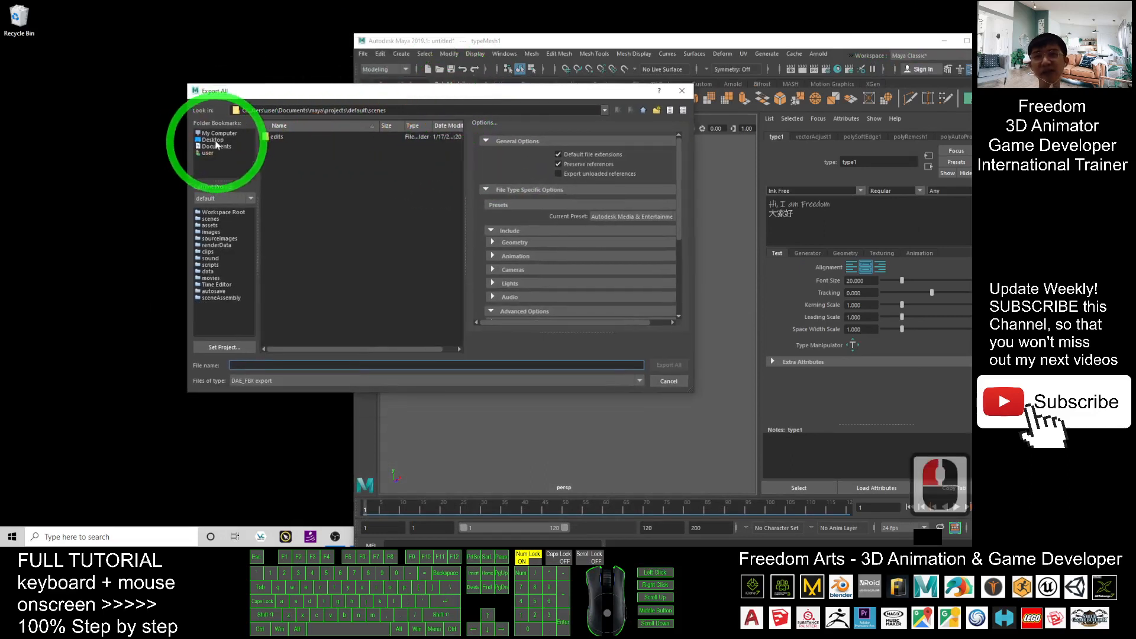
{"action": "left_click", "coordinate": [213, 140]}
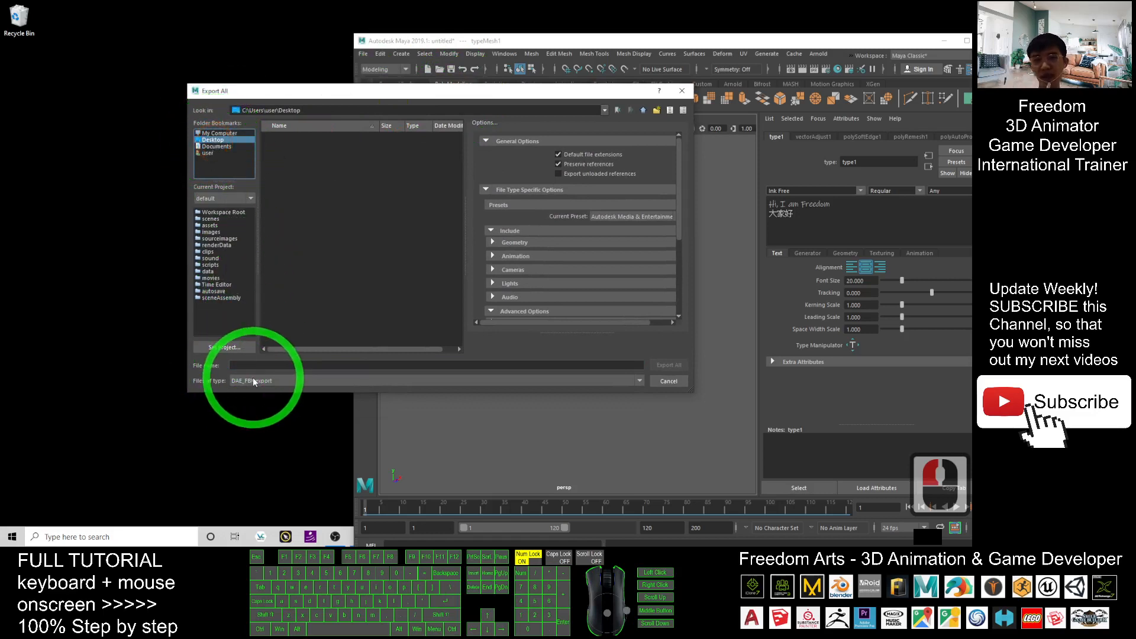
{"action": "left_click", "coordinate": [263, 380]}
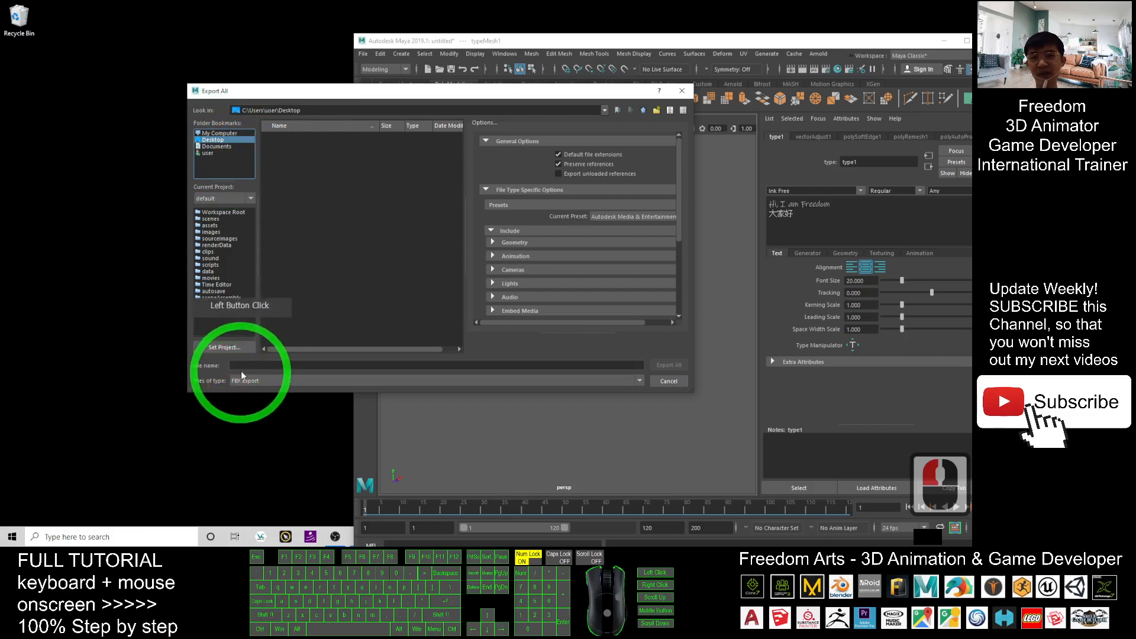
{"action": "type", "text": "text01"}
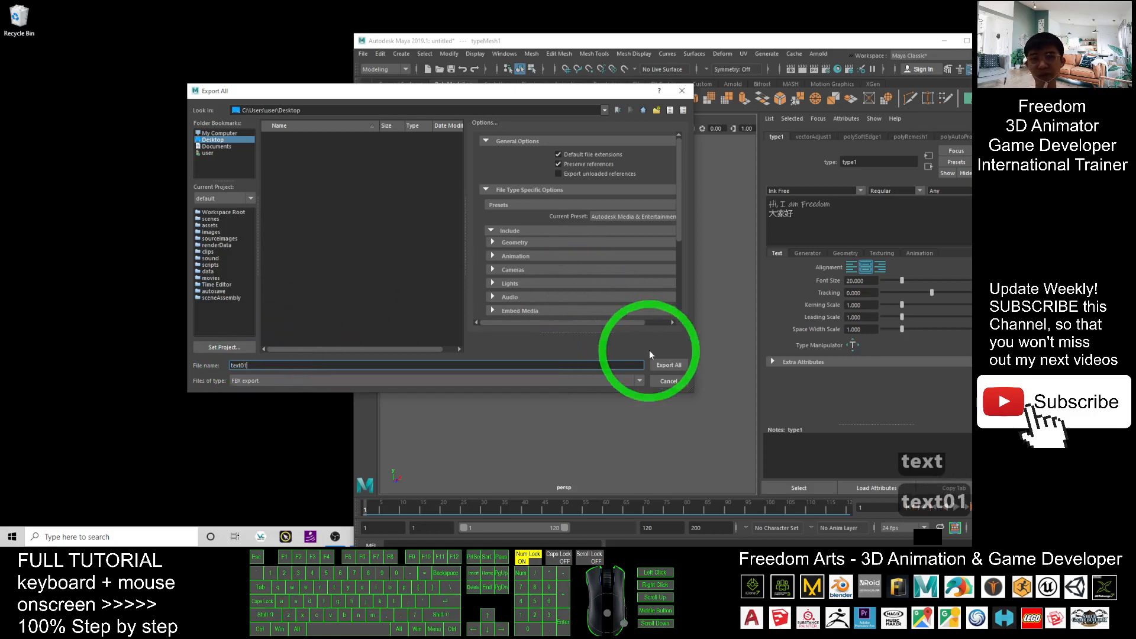
{"action": "left_click", "coordinate": [668, 364]}
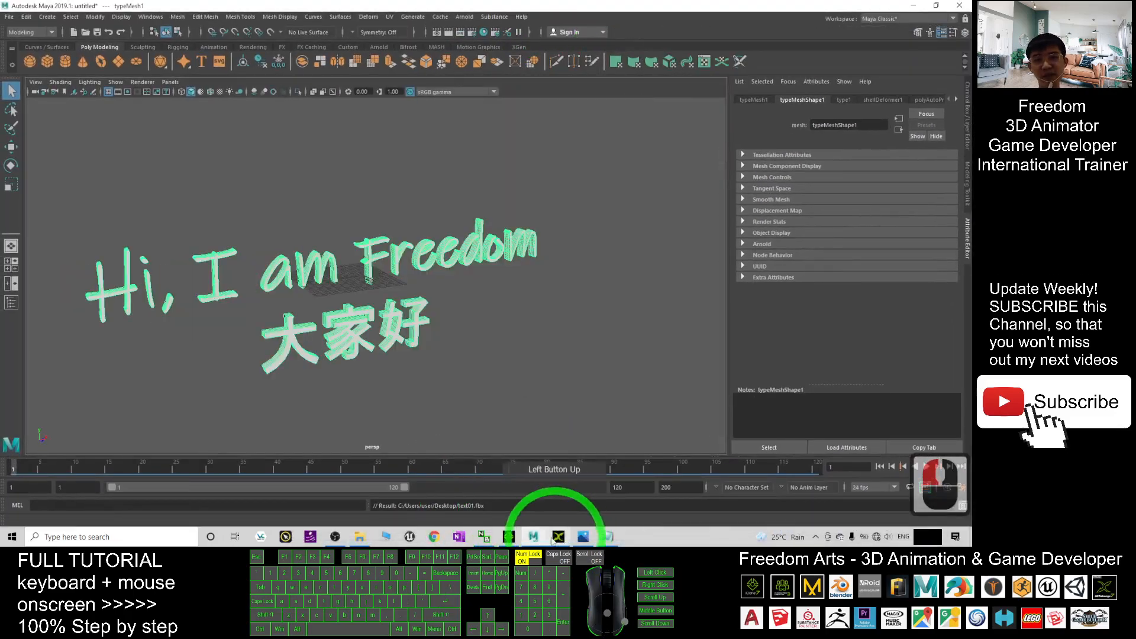
Step: Switch back to the iClone 7 window from the taskbar
{"action": "left_click", "coordinate": [533, 537]}
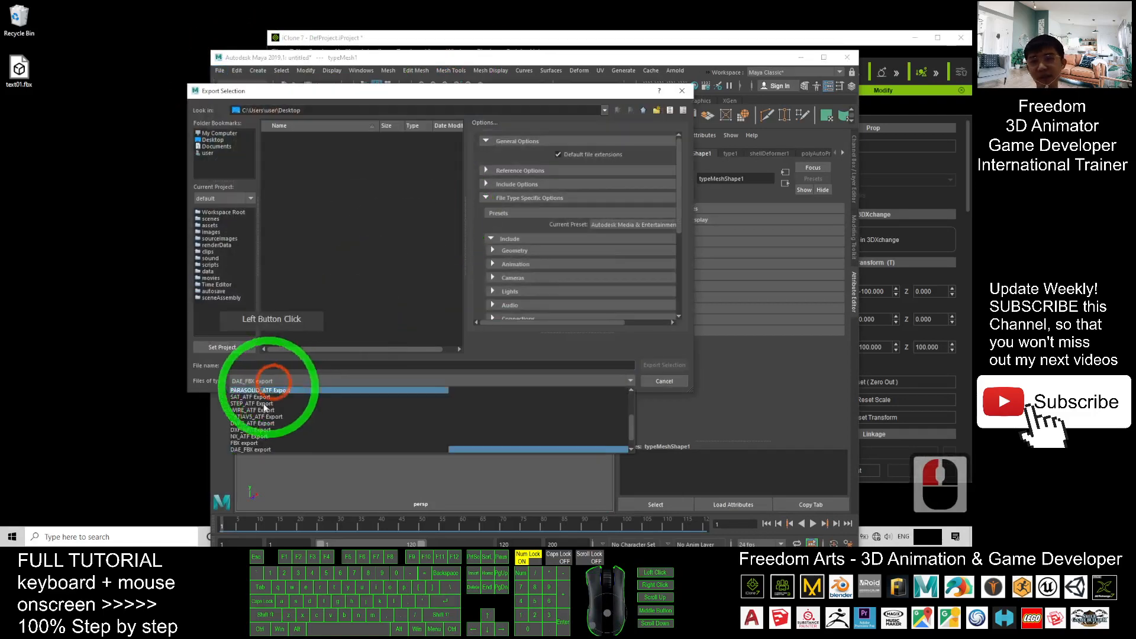
Step: Export the selected text to the Desktop as a DAE_FBX file named text02
{"action": "double_click", "coordinate": [253, 441]}
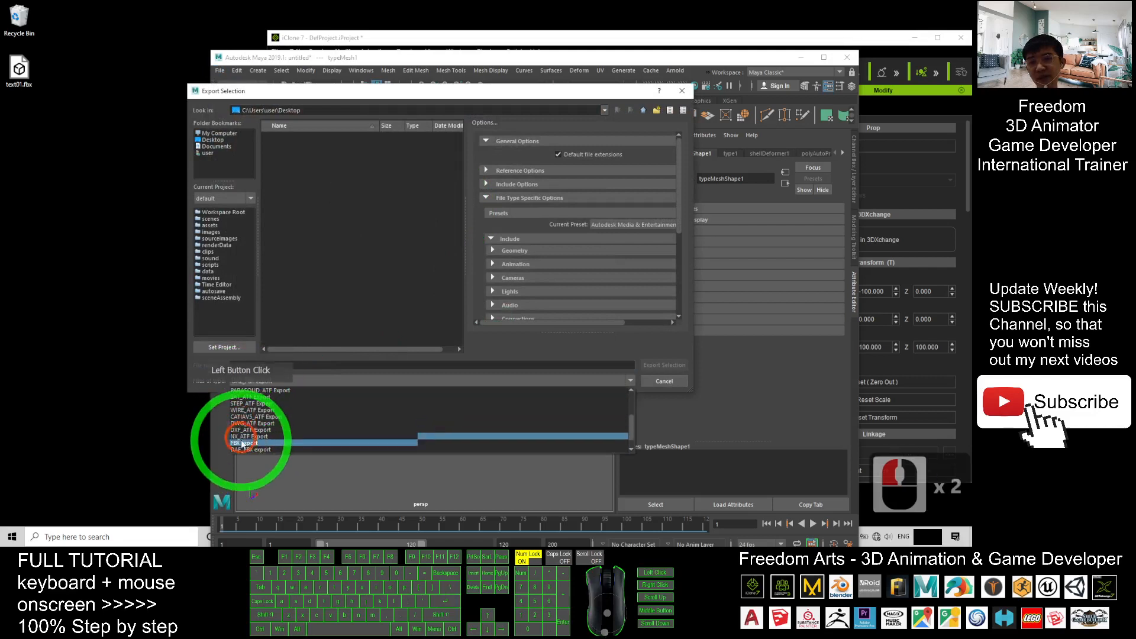
{"action": "left_click", "coordinate": [246, 442]}
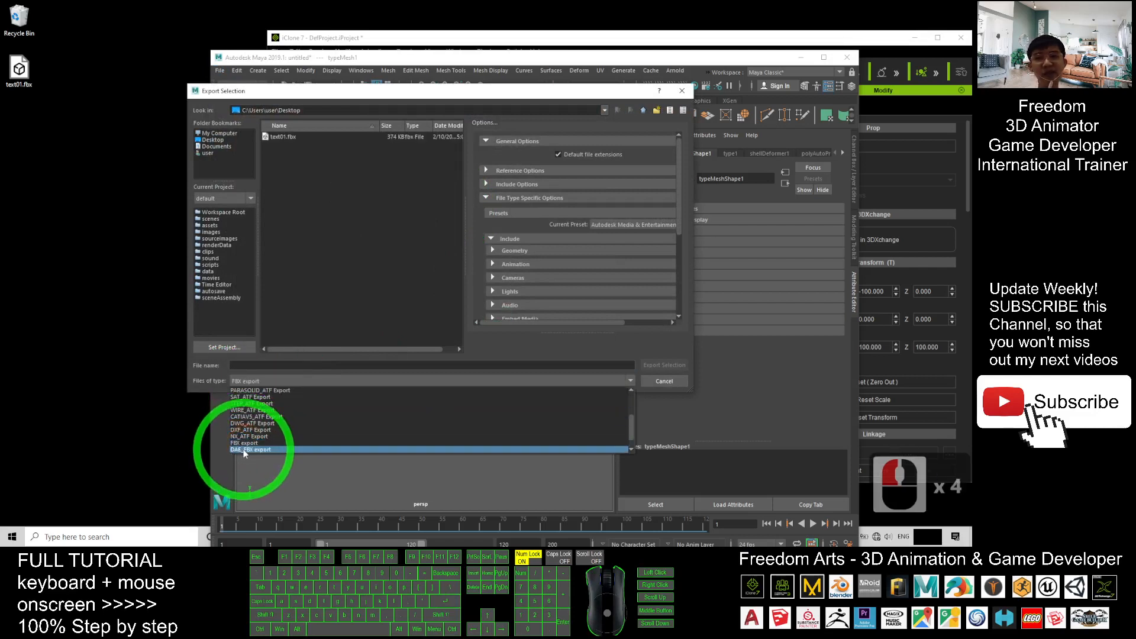
{"action": "left_click", "coordinate": [249, 450]}
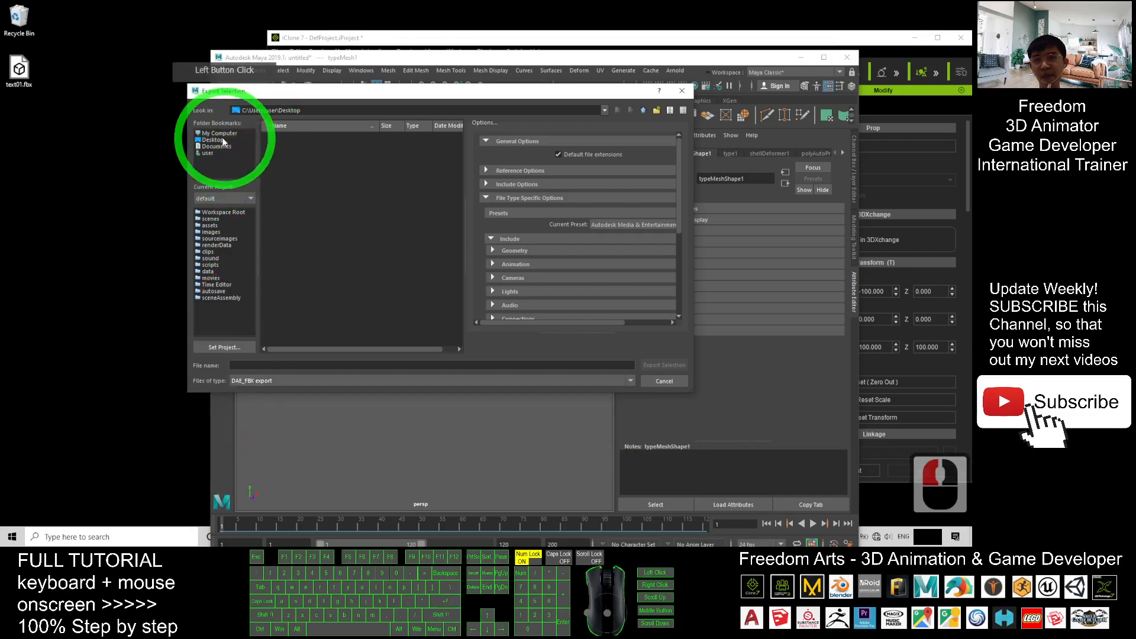
{"action": "left_click", "coordinate": [214, 139]}
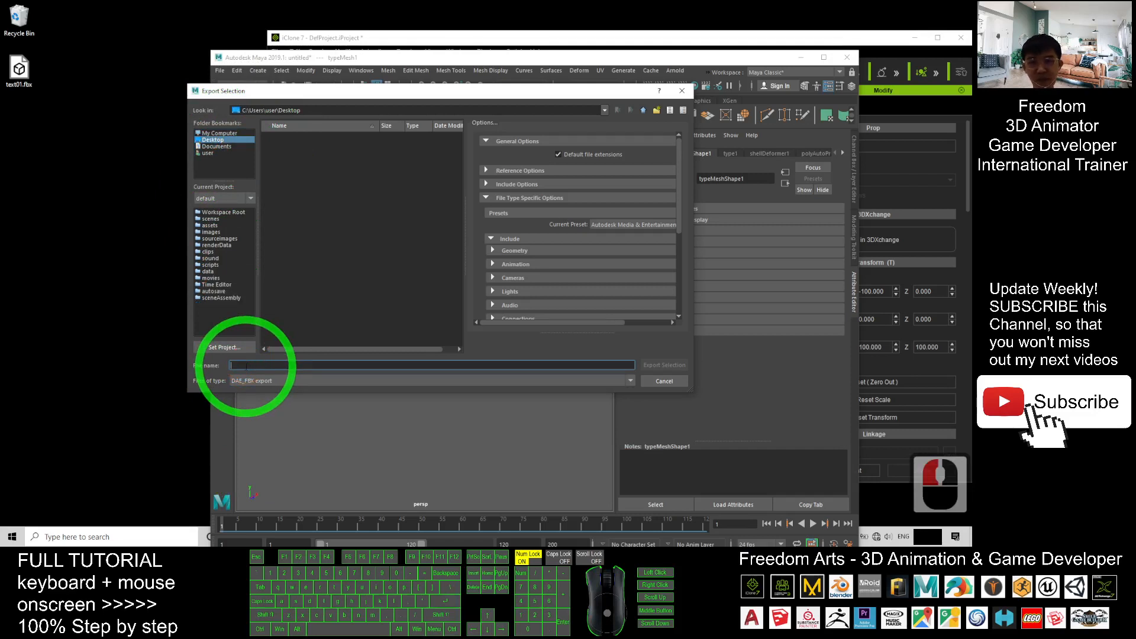
{"action": "type", "text": "text02"}
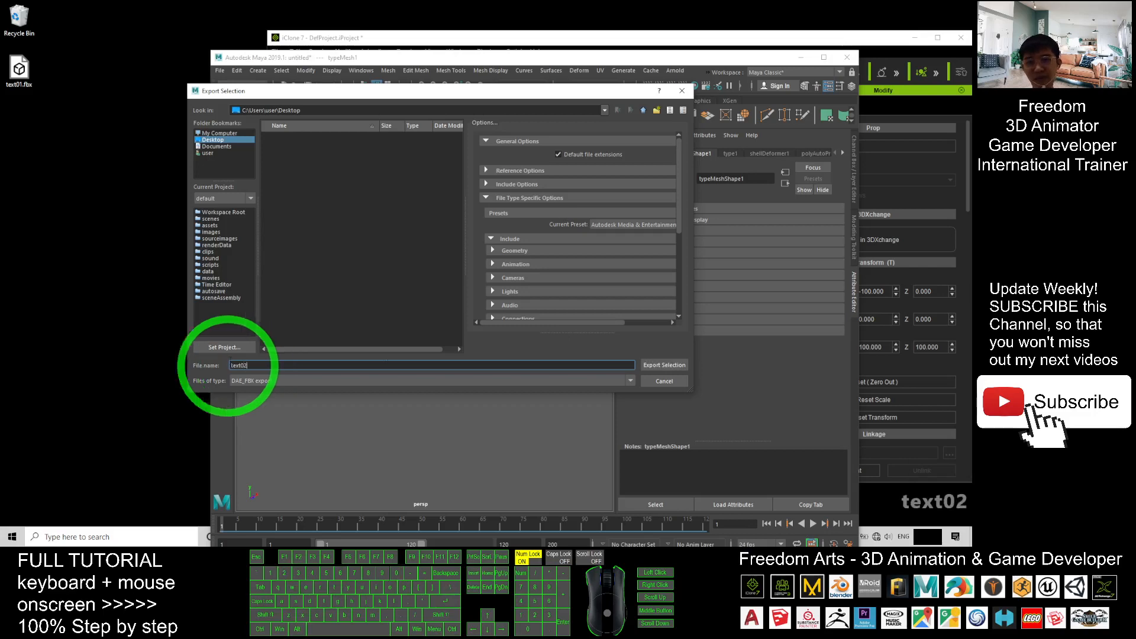
{"action": "left_click", "coordinate": [664, 364]}
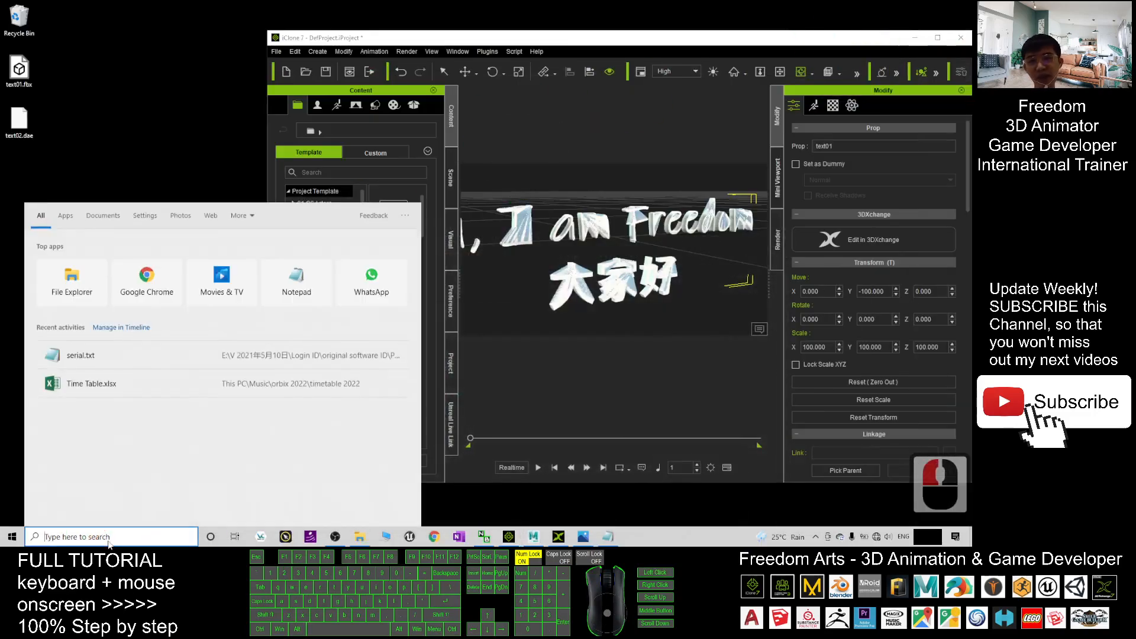
Step: Search Windows for blender and launch the Blender app
{"action": "type", "text": "blender"}
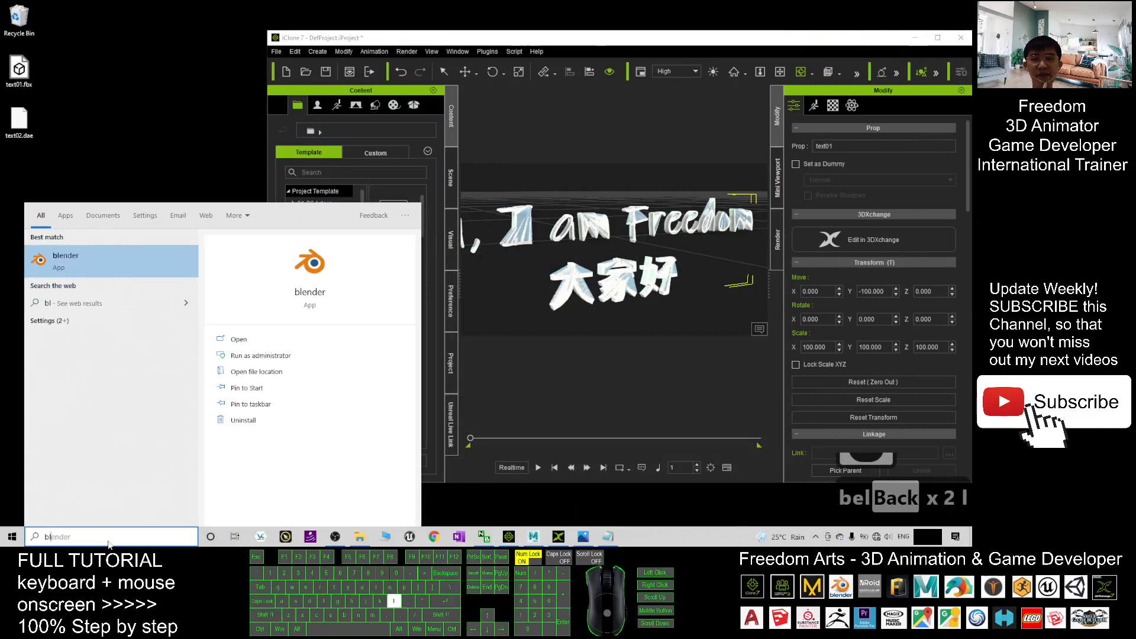
{"action": "key", "text": "backspace"}
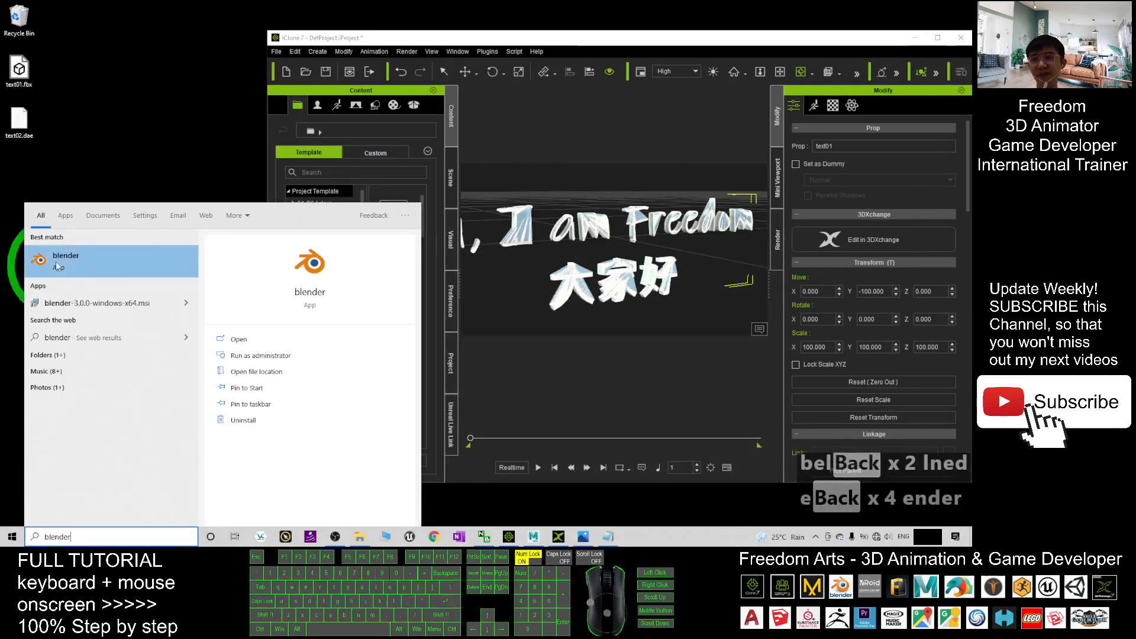
{"action": "left_click", "coordinate": [477, 89]}
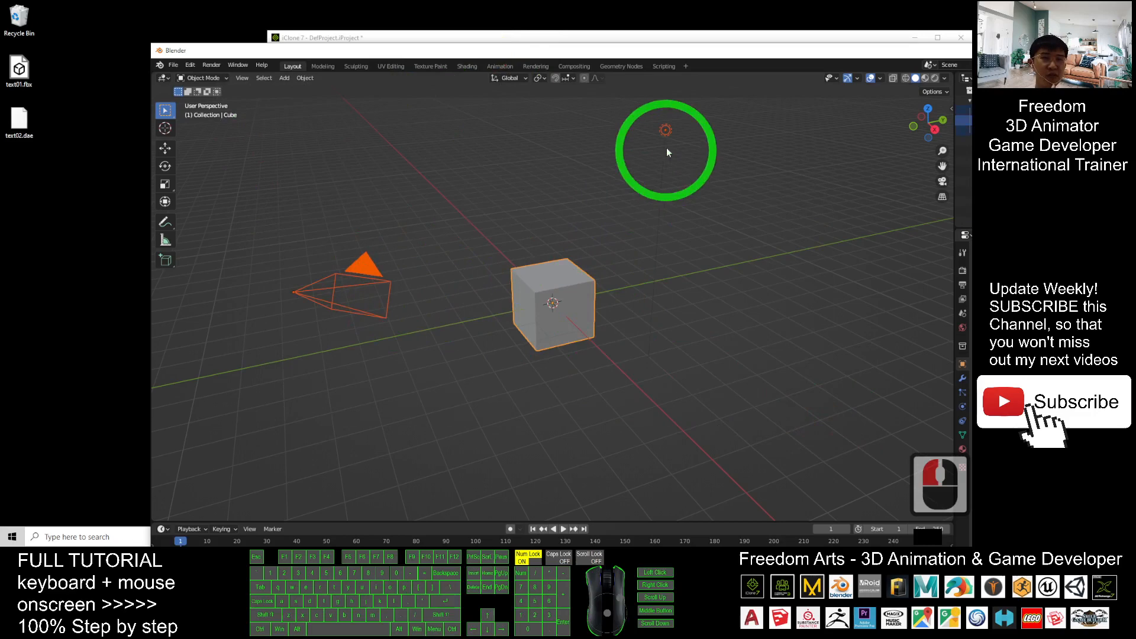
Step: Delete Blender's default objects and import text02.dae from the Desktop via Collada
{"action": "key", "text": "Delete"}
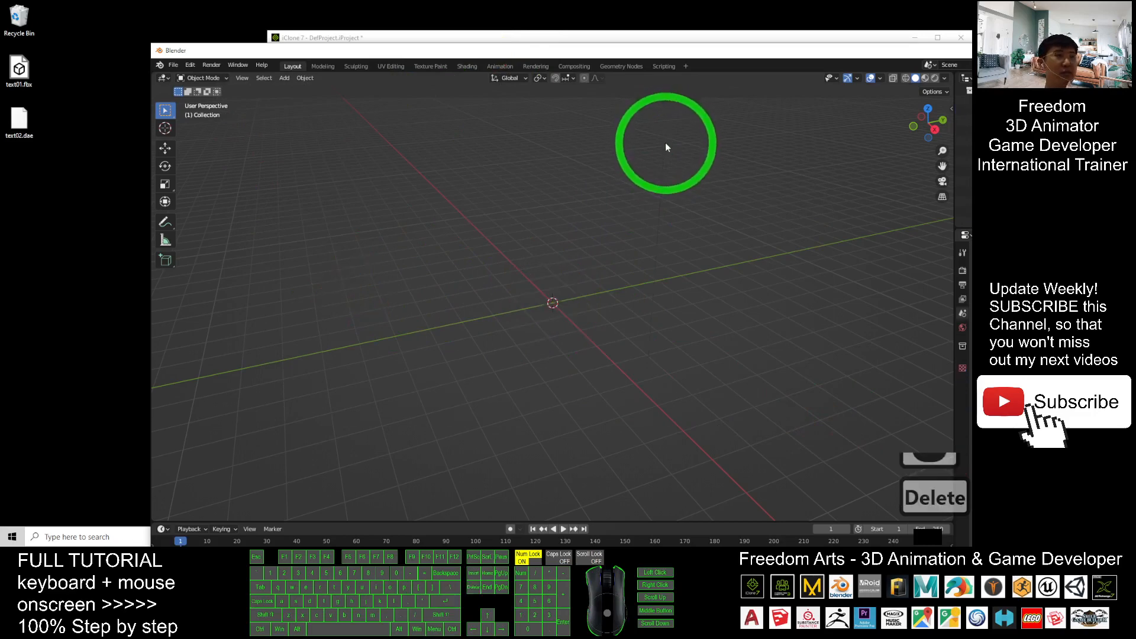
{"action": "left_click", "coordinate": [173, 65]}
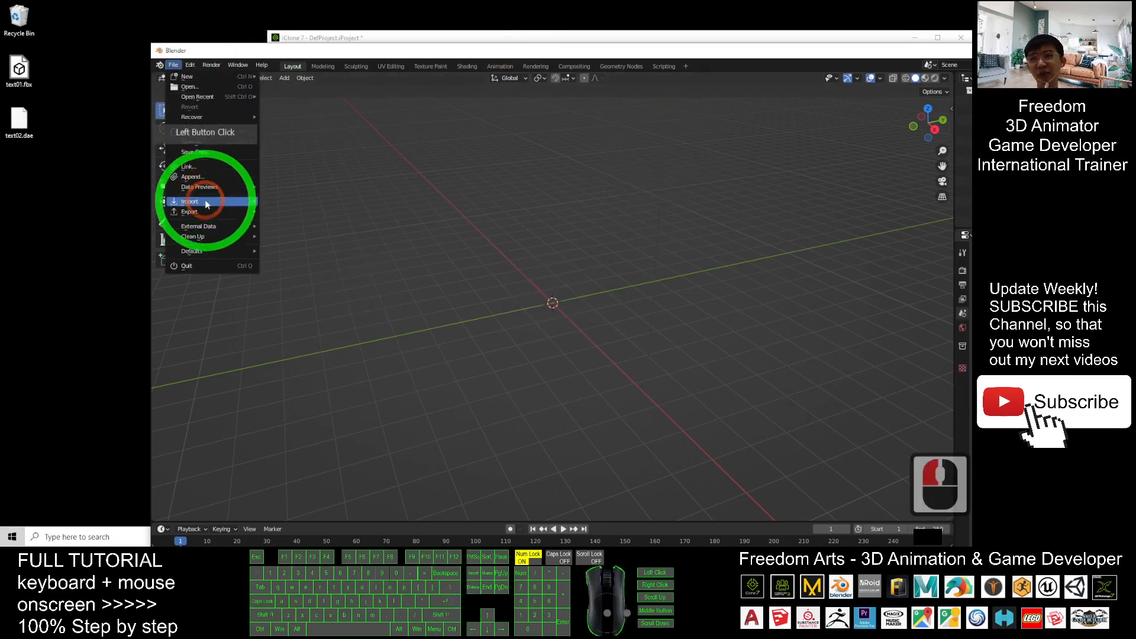
{"action": "left_click", "coordinate": [189, 201]}
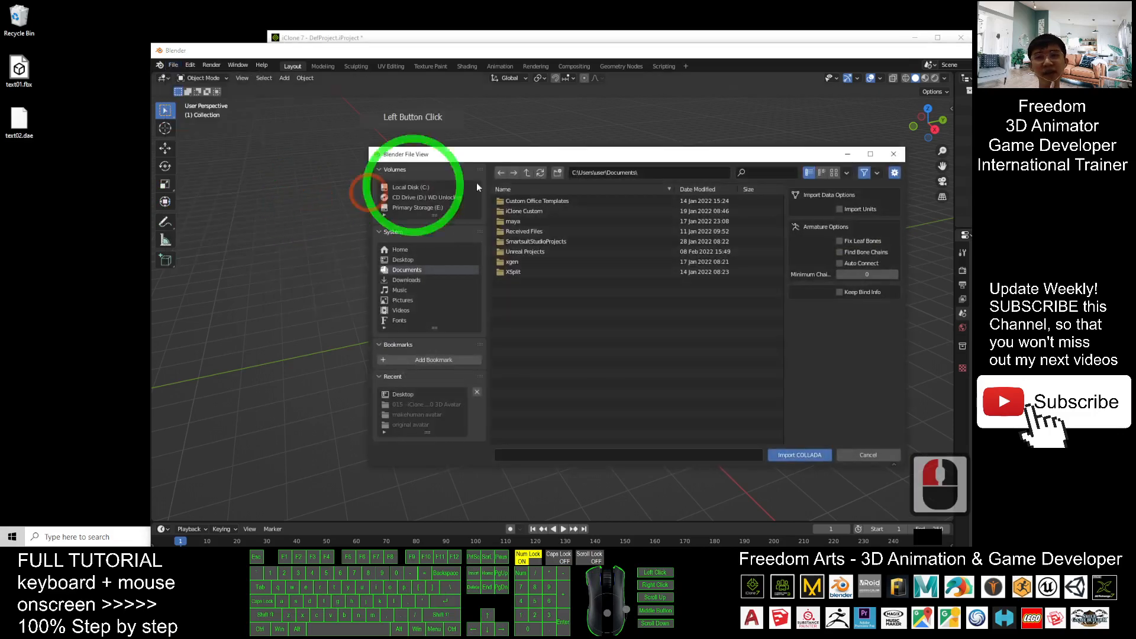
{"action": "left_click", "coordinate": [402, 259]}
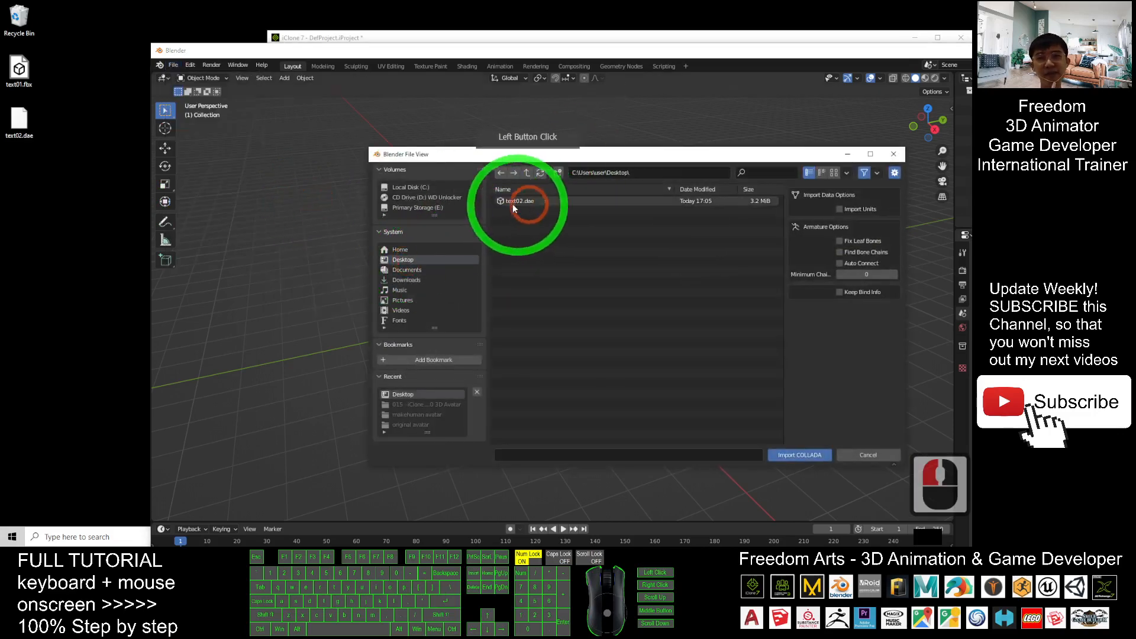
{"action": "double_click", "coordinate": [520, 201]}
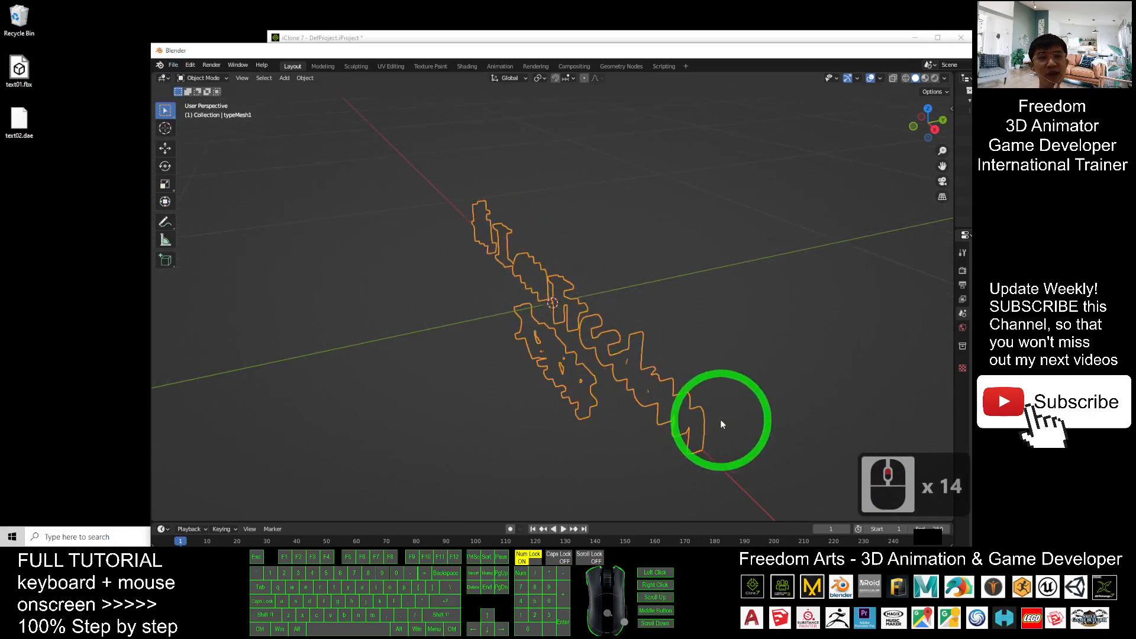
{"action": "mouse_move", "coordinate": [728, 405]}
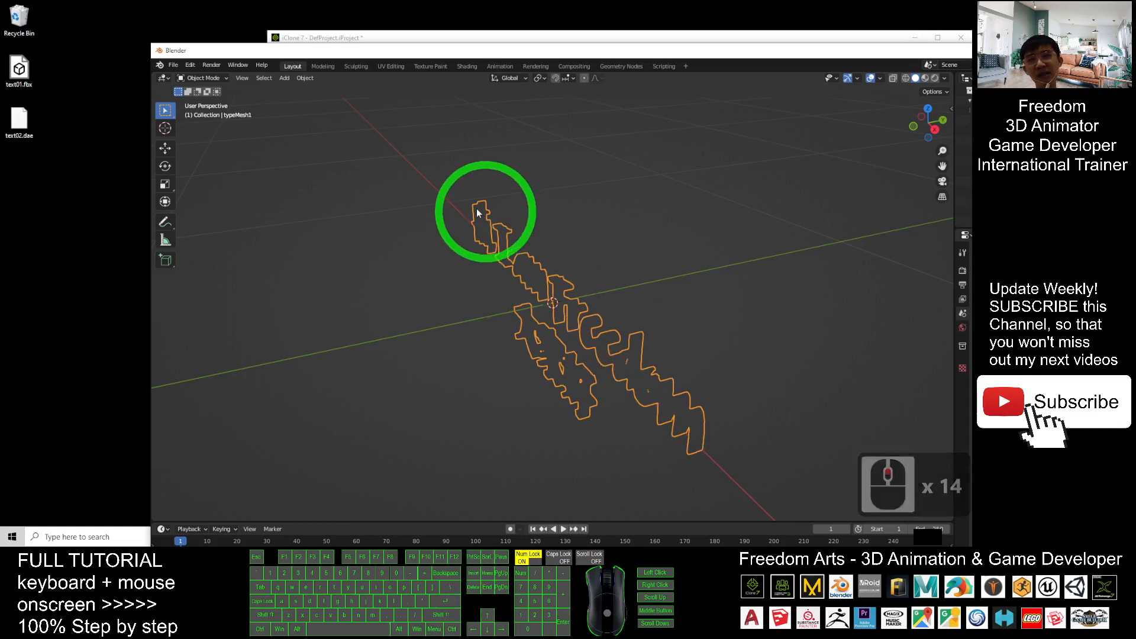
{"action": "left_click", "coordinate": [173, 65]}
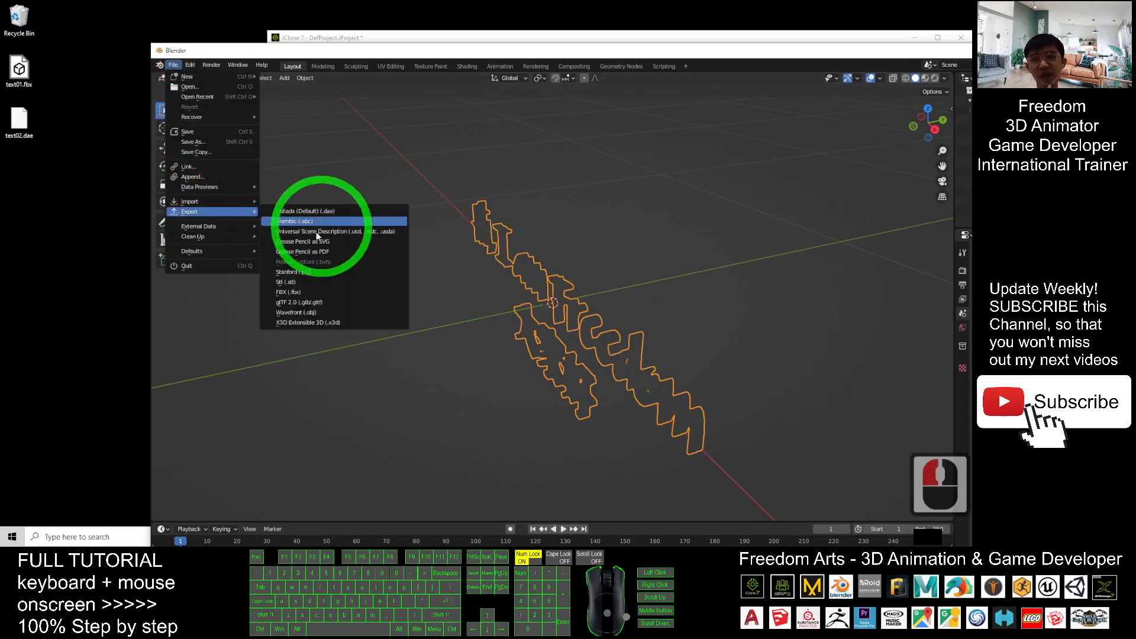
Step: Export the text mesh from Blender to the Desktop as an FBX named text02
{"action": "left_click", "coordinate": [289, 291]}
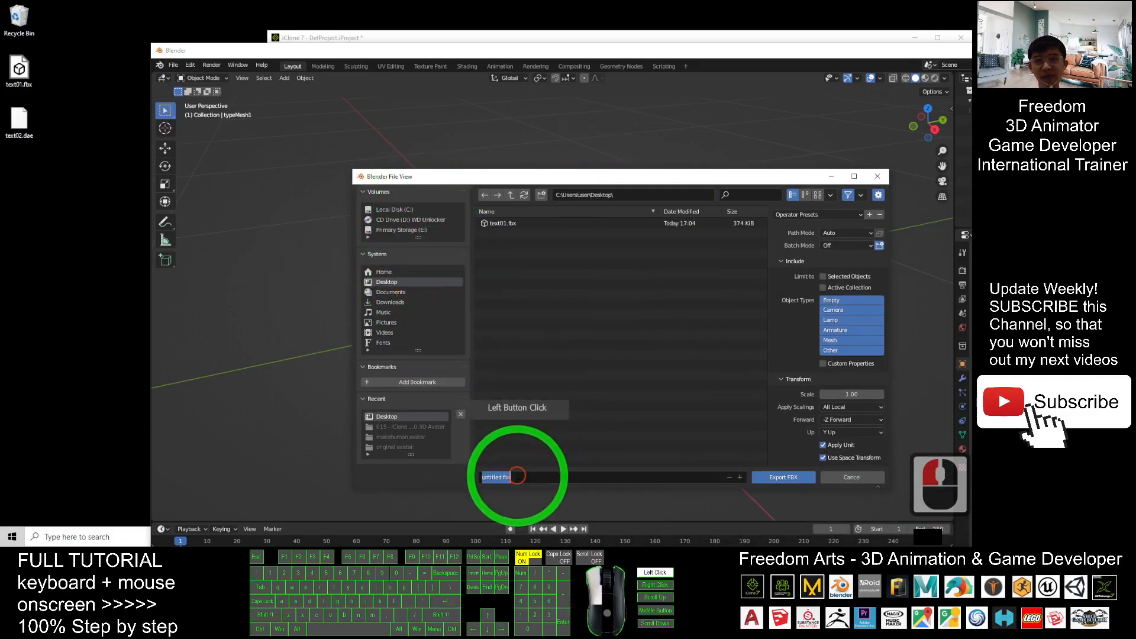
{"action": "double_click", "coordinate": [516, 476]}
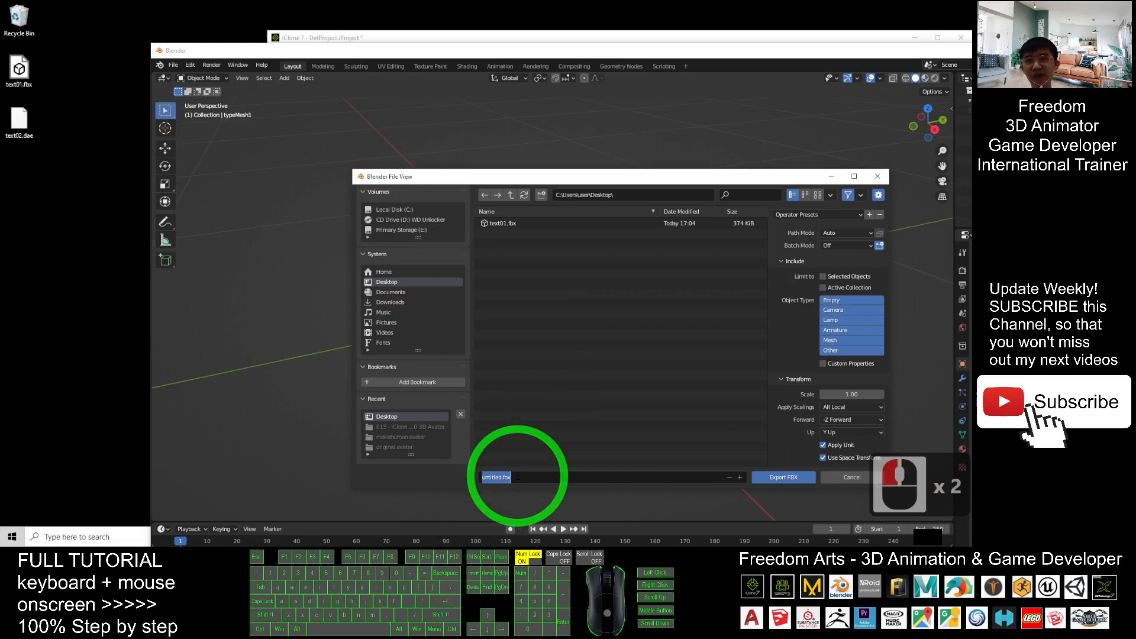
{"action": "type", "text": "text02"}
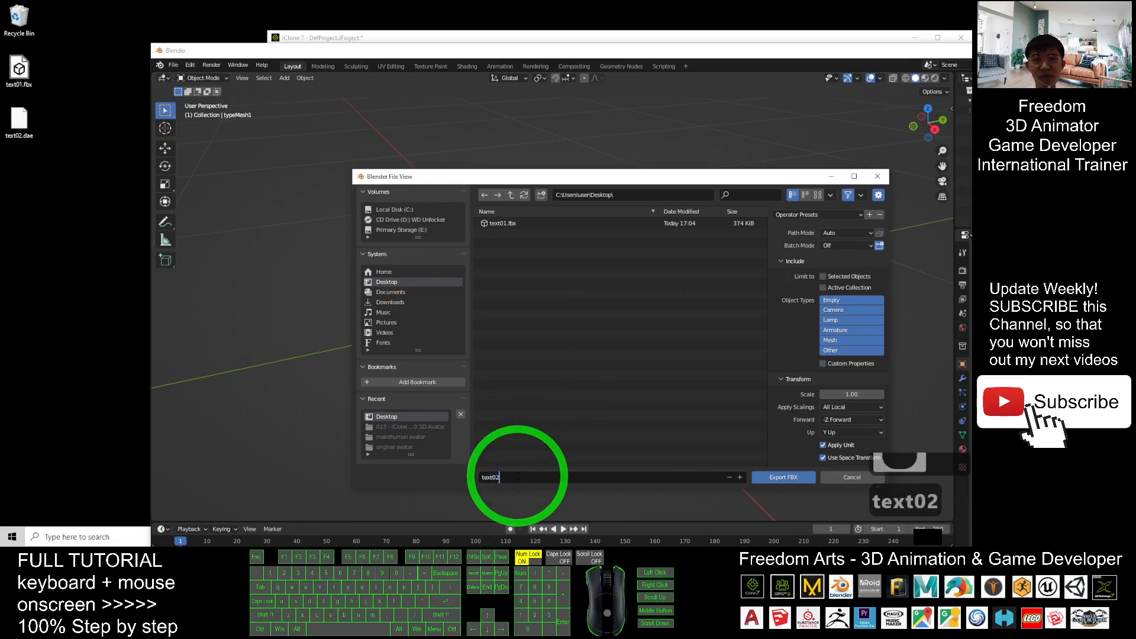
{"action": "left_click", "coordinate": [782, 477]}
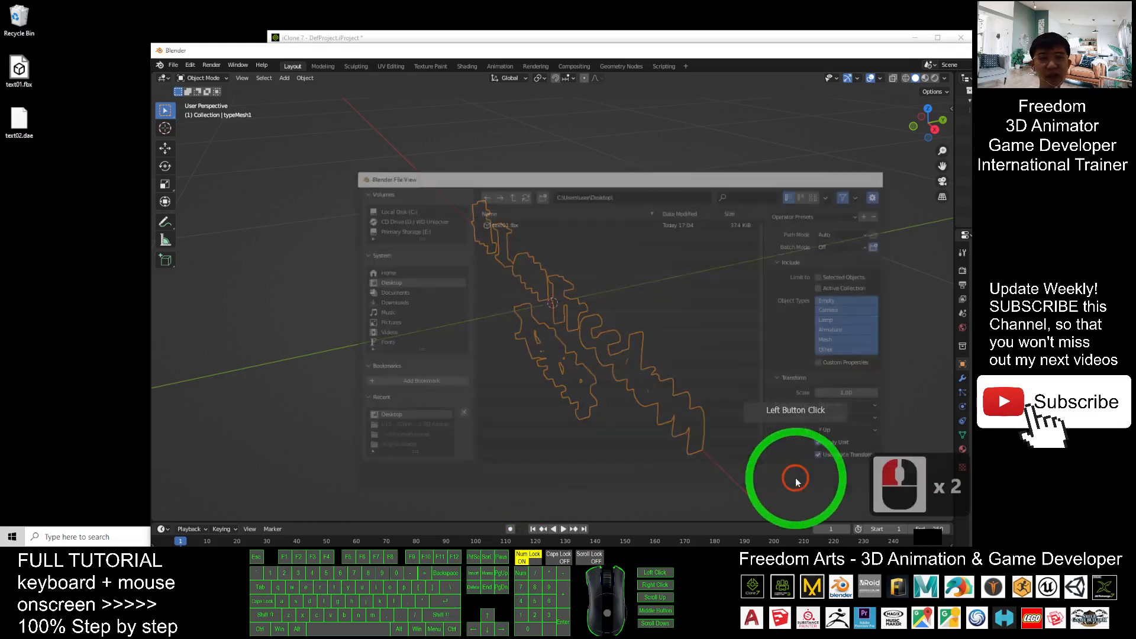
{"action": "left_click", "coordinate": [795, 481]}
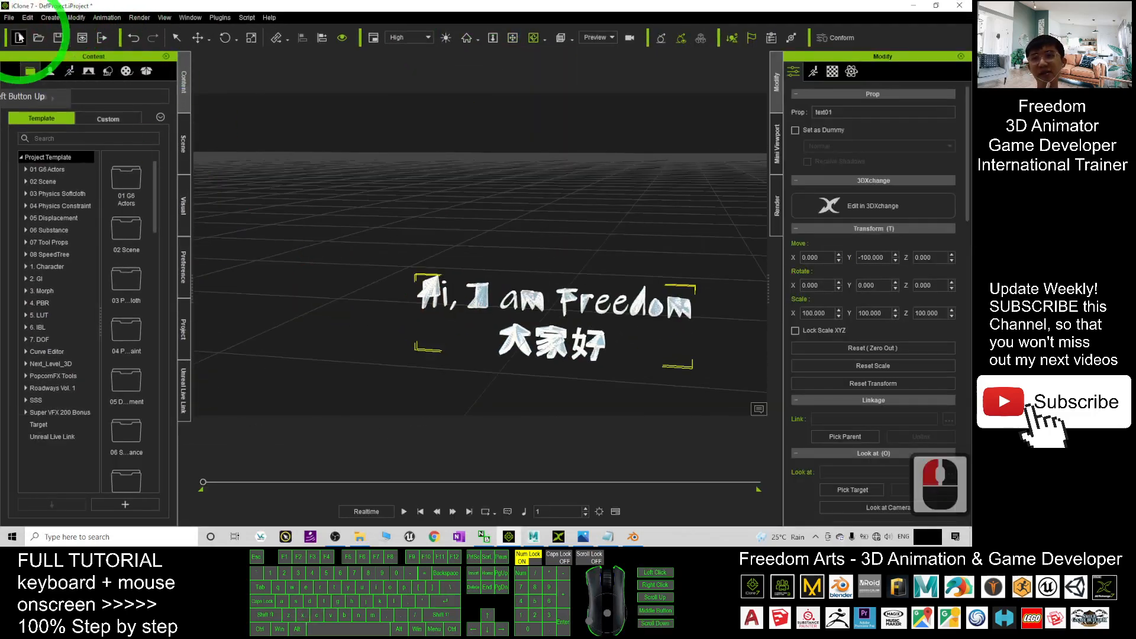
Step: Import the exported FBX so the text arrives in iClone 7 as prop text02
{"action": "left_click", "coordinate": [17, 38]}
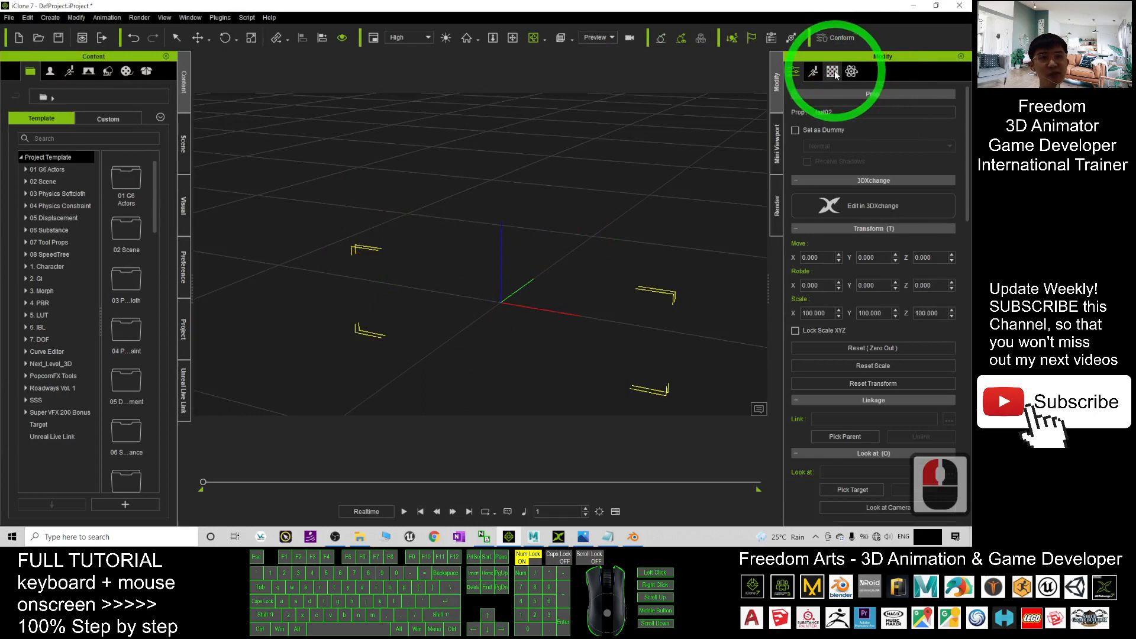
Step: Set the text prop's diffuse colour to green in the Material settings
{"action": "left_click", "coordinate": [831, 71]}
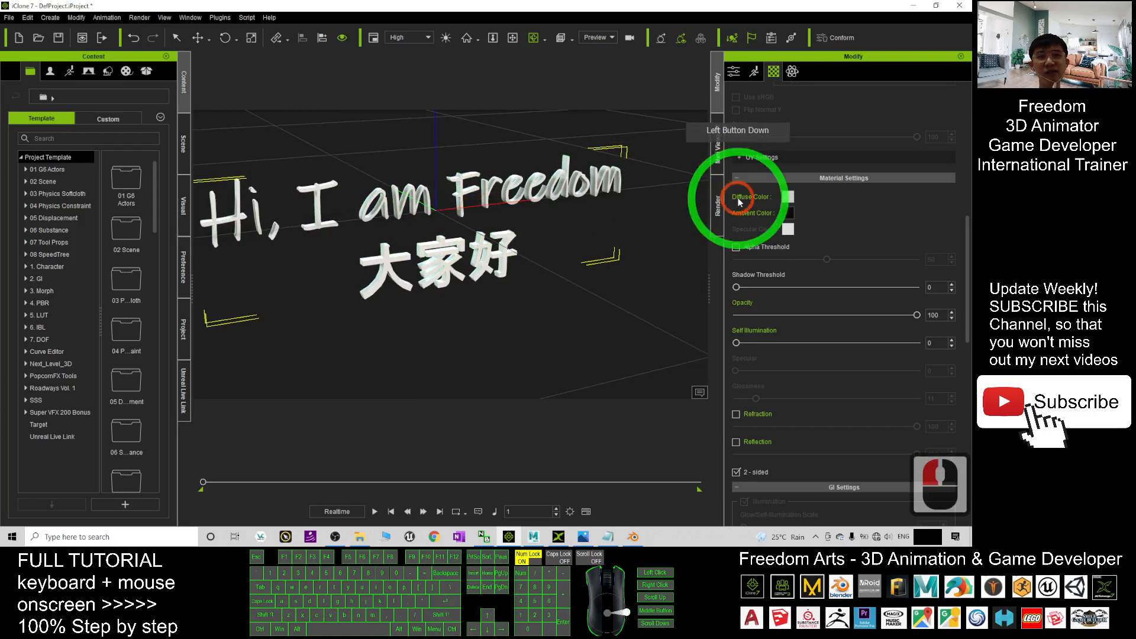
{"action": "left_click", "coordinate": [788, 196]}
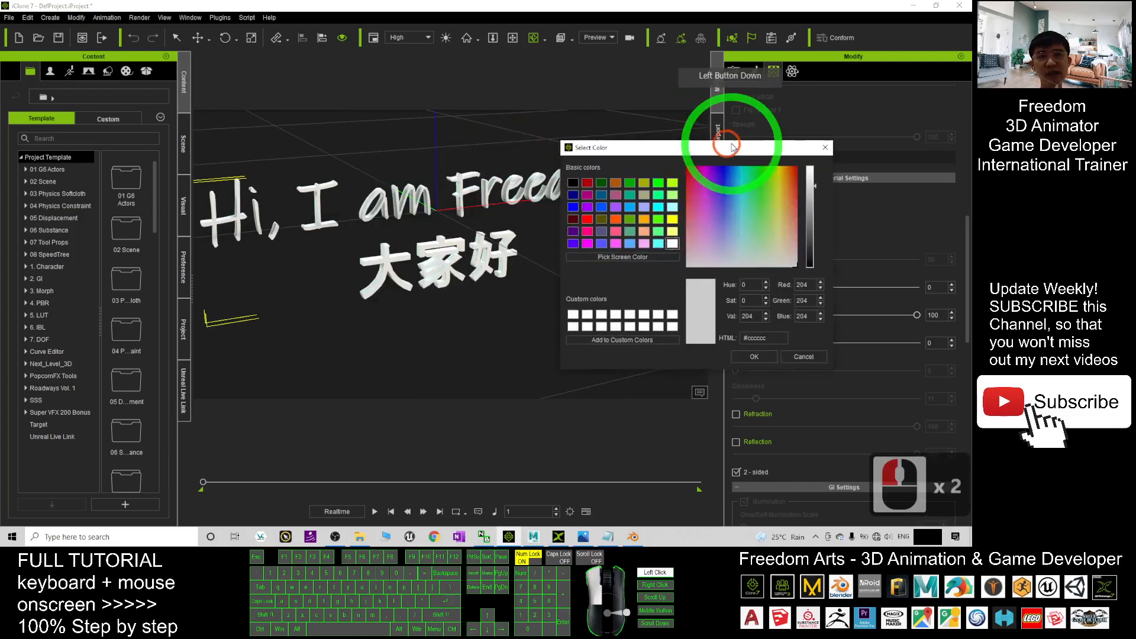
{"action": "left_click", "coordinate": [738, 174]}
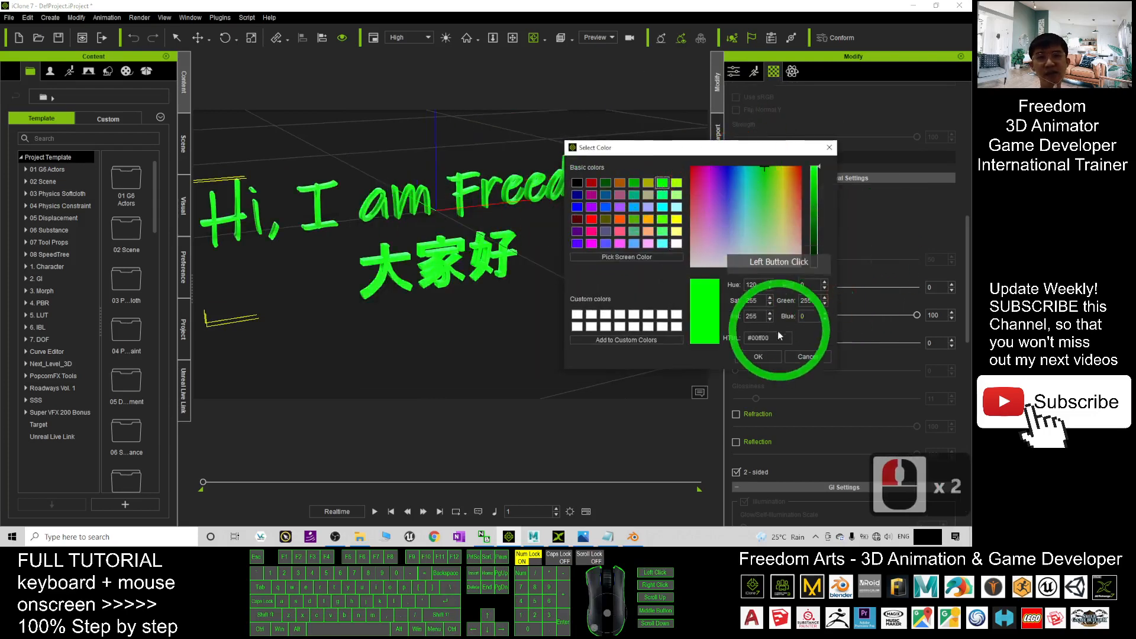
{"action": "left_click", "coordinate": [757, 356]}
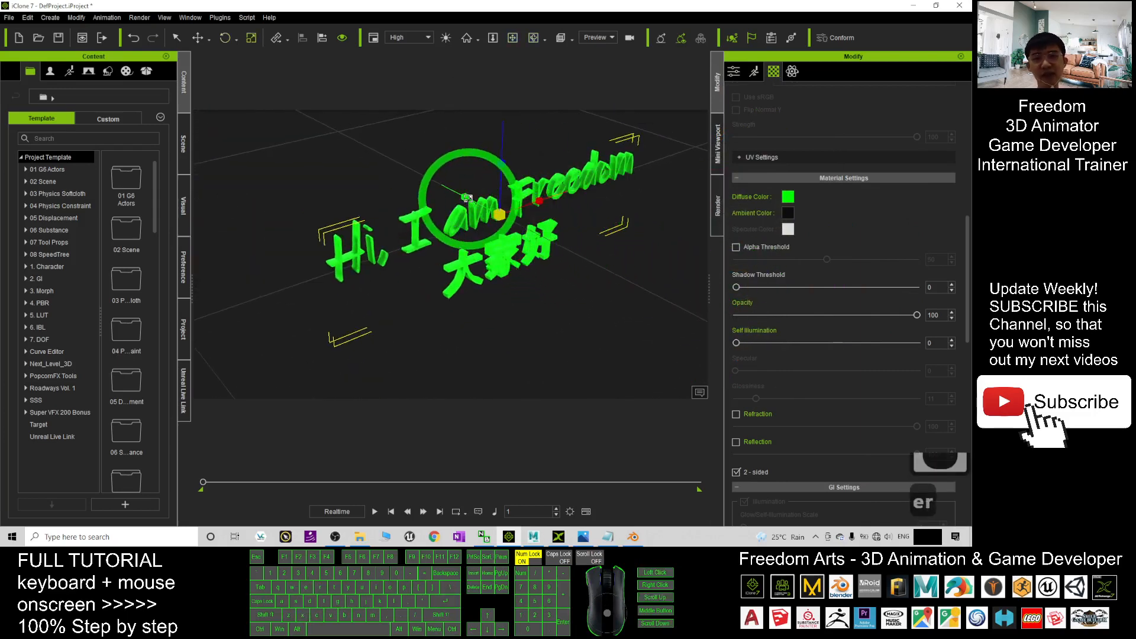
Step: Change the text prop's diffuse colour from green to yellow
{"action": "left_click_drag", "start_coordinate": [467, 196], "coordinate": [294, 133]}
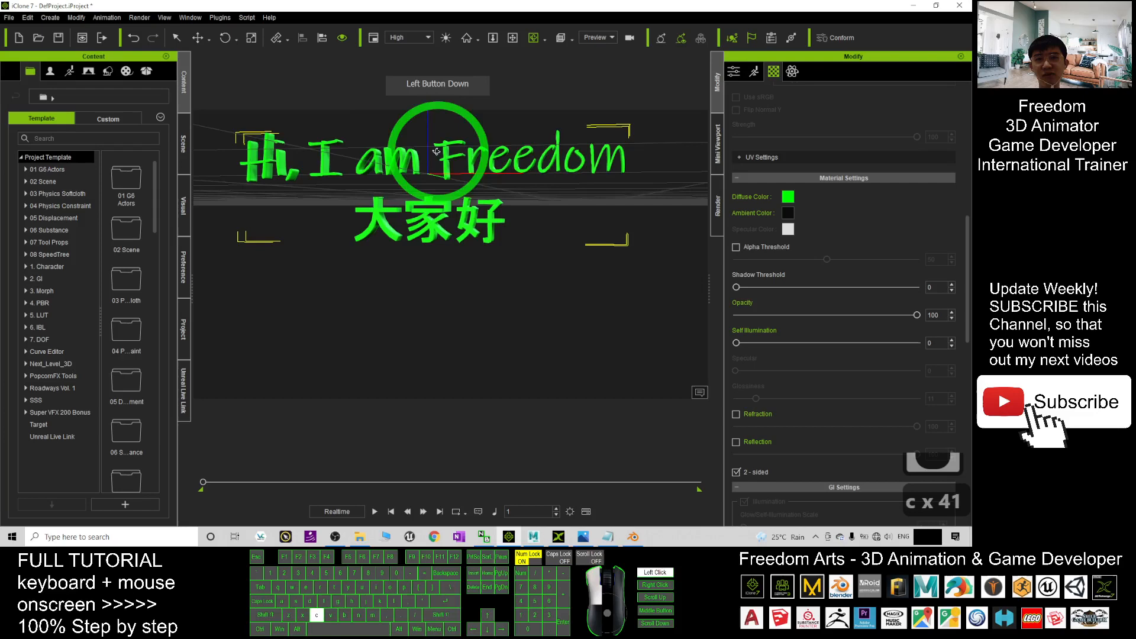
{"action": "left_click", "coordinate": [786, 197]}
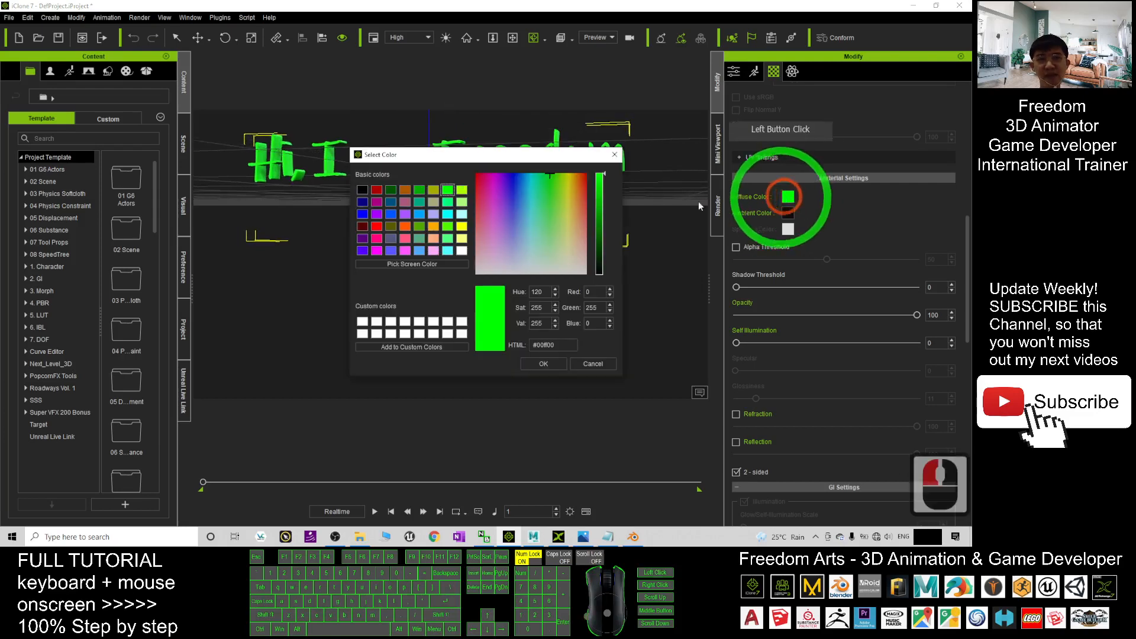
{"action": "left_click", "coordinate": [541, 363]}
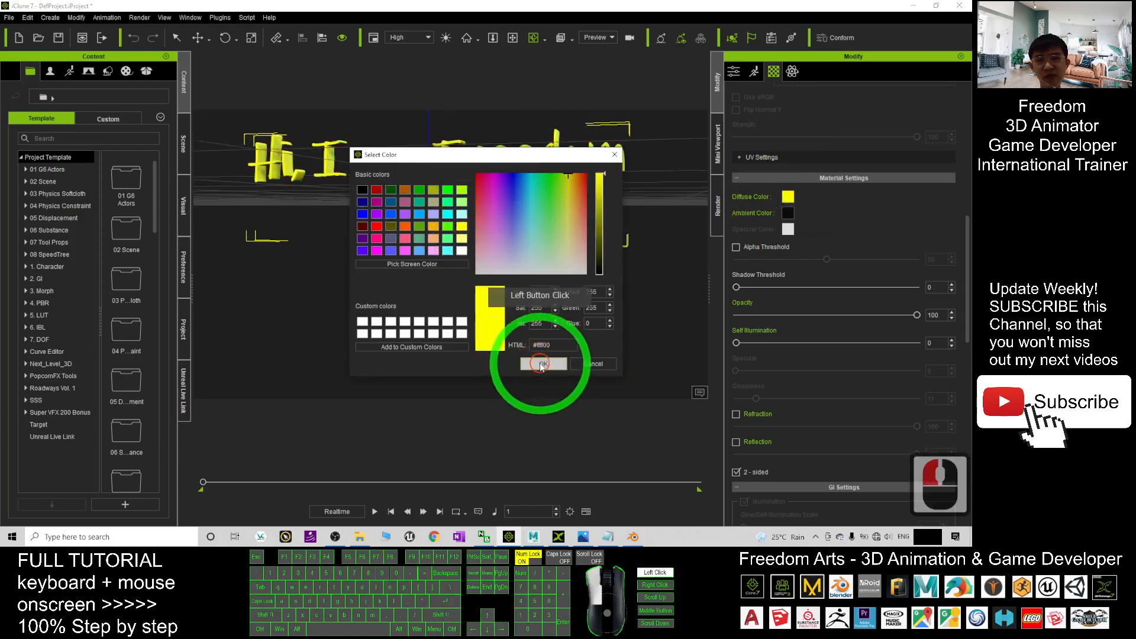
{"action": "left_click", "coordinate": [543, 363]}
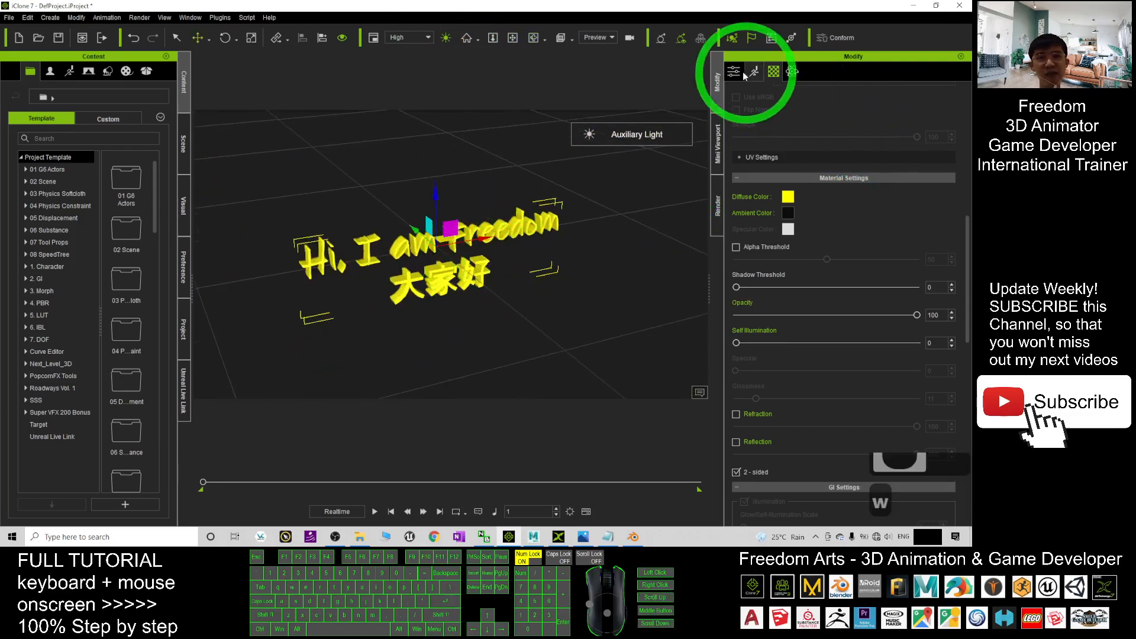
Step: Move the yellow text's pivot to its middle via the Pivot Quick Set grid
{"action": "left_click", "coordinate": [733, 71]}
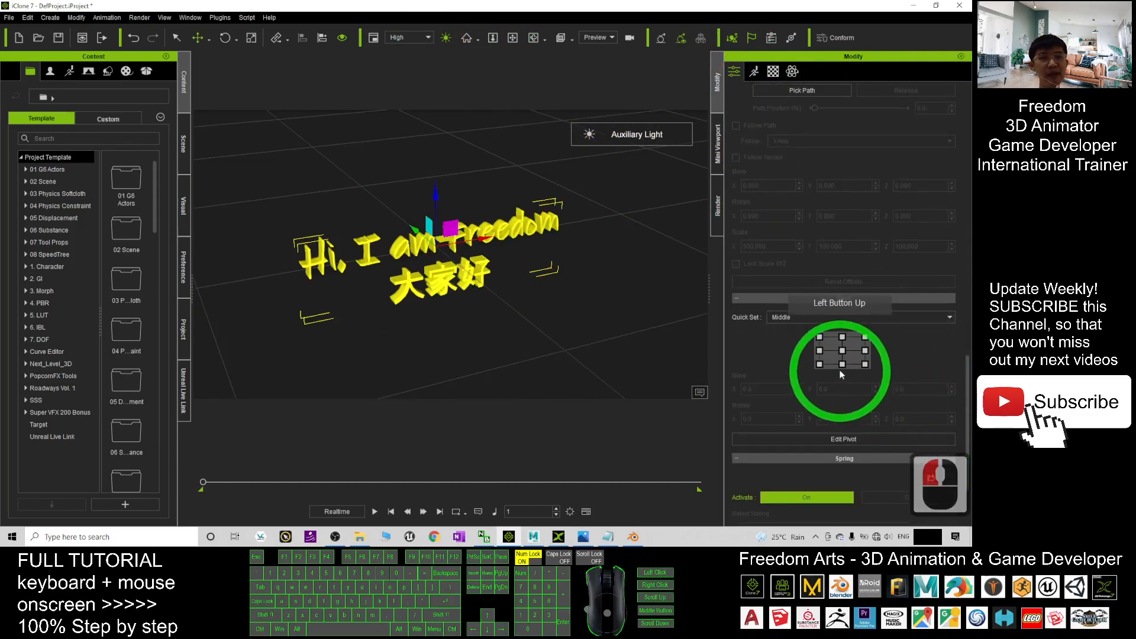
{"action": "left_click", "coordinate": [843, 366]}
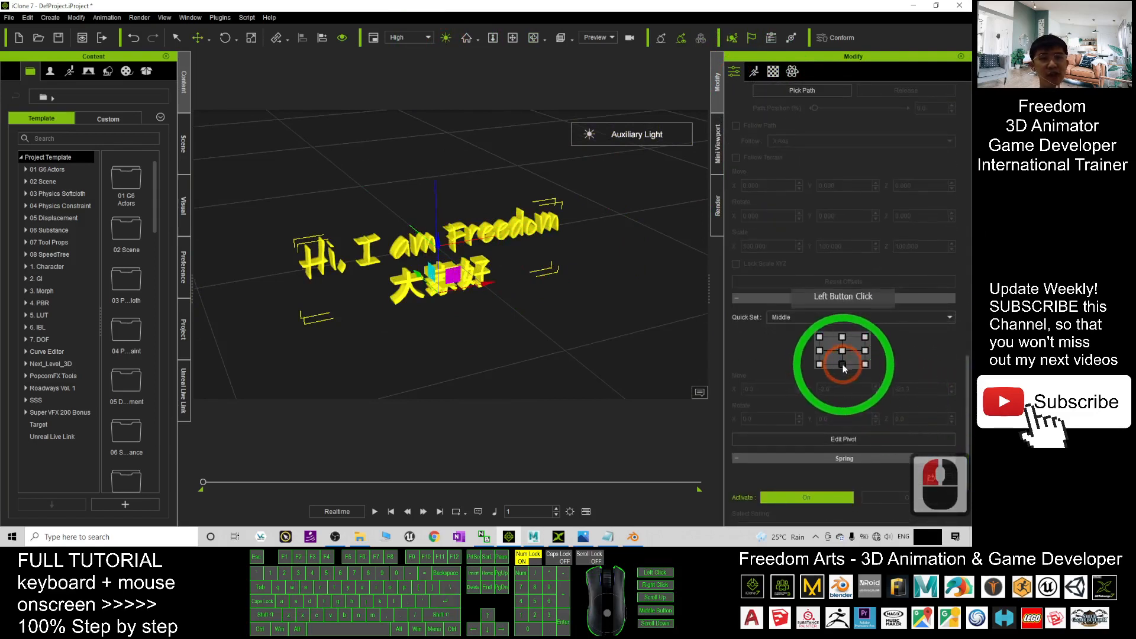
{"action": "left_click", "coordinate": [842, 298]}
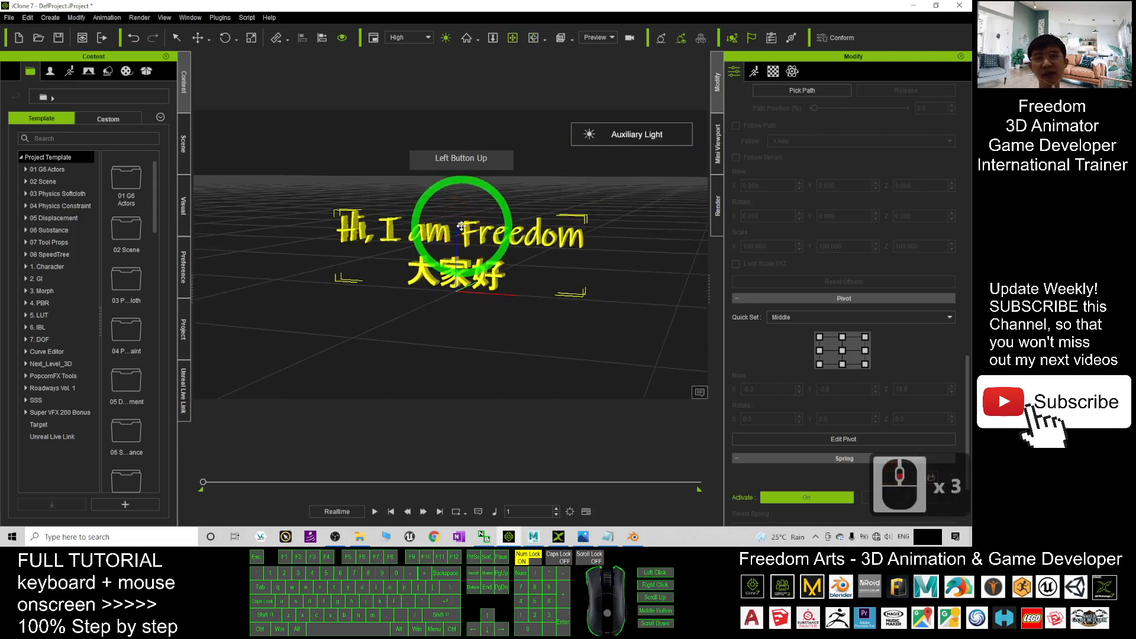
Step: Add the selected yellow text to the custom Prop library as text02
{"action": "left_click", "coordinate": [108, 70]}
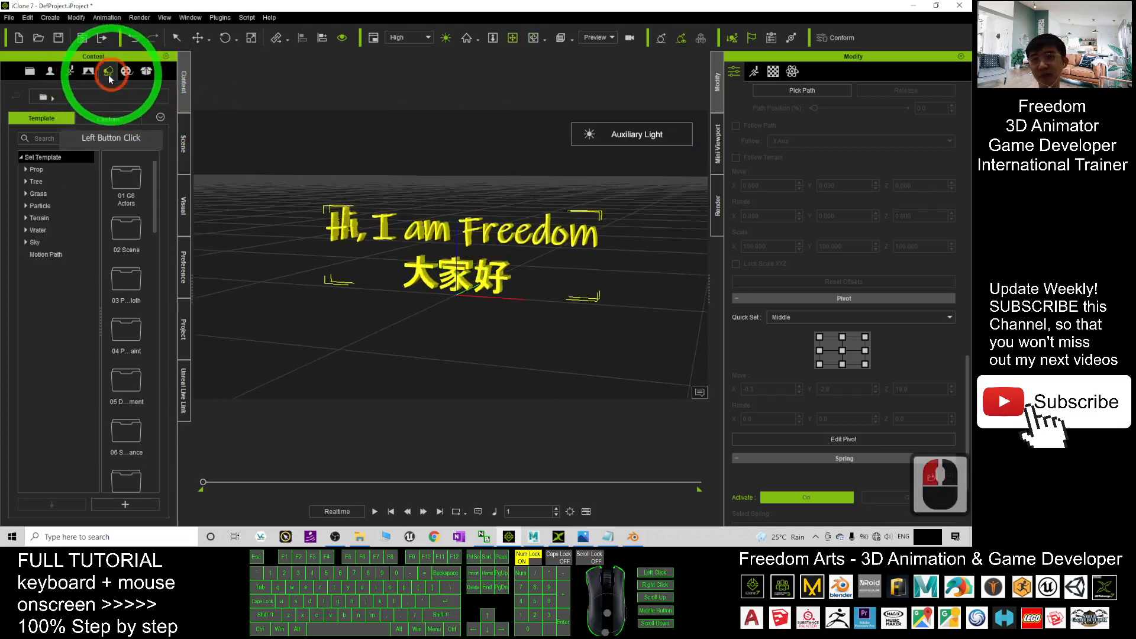
{"action": "left_click", "coordinate": [106, 117]}
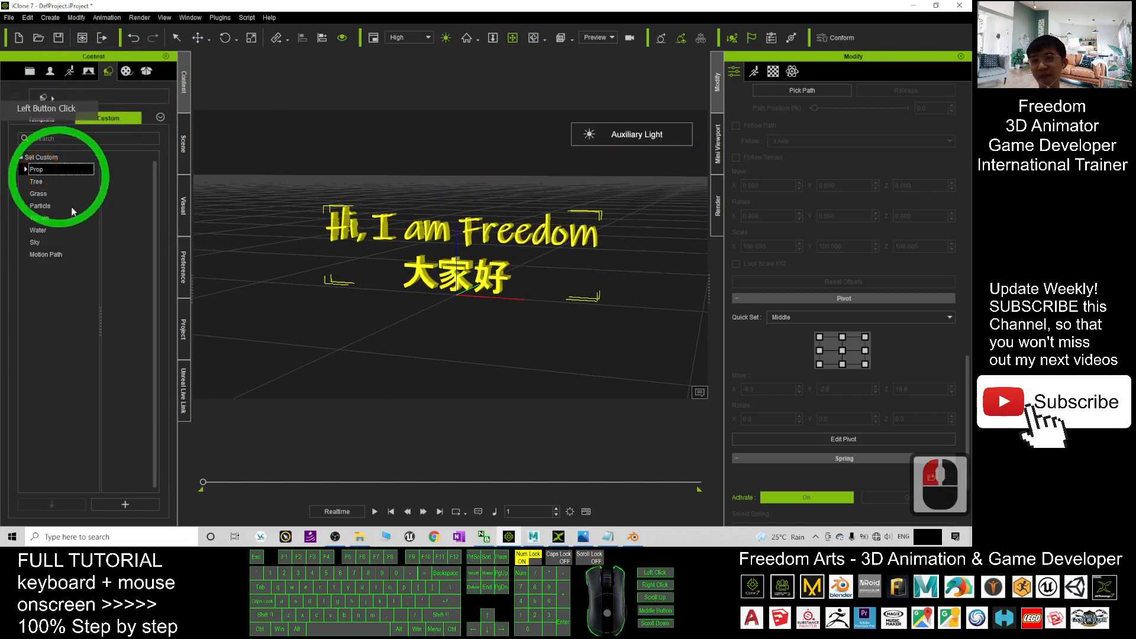
{"action": "left_click", "coordinate": [35, 169]}
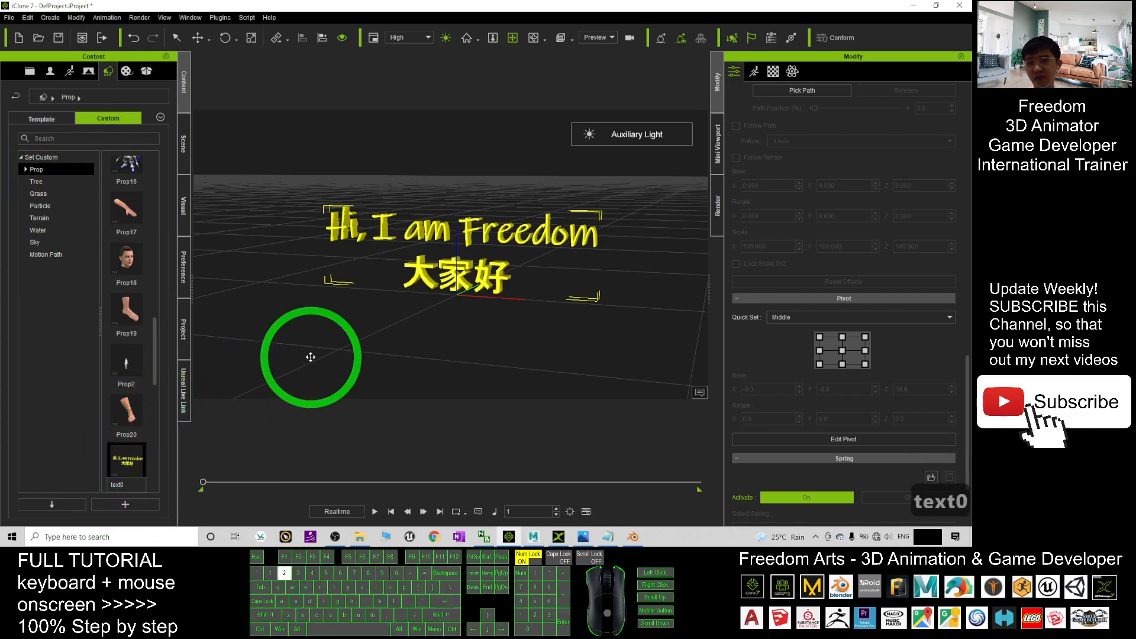
{"action": "scroll", "scroll_direction": "down", "scroll_amount": 3}
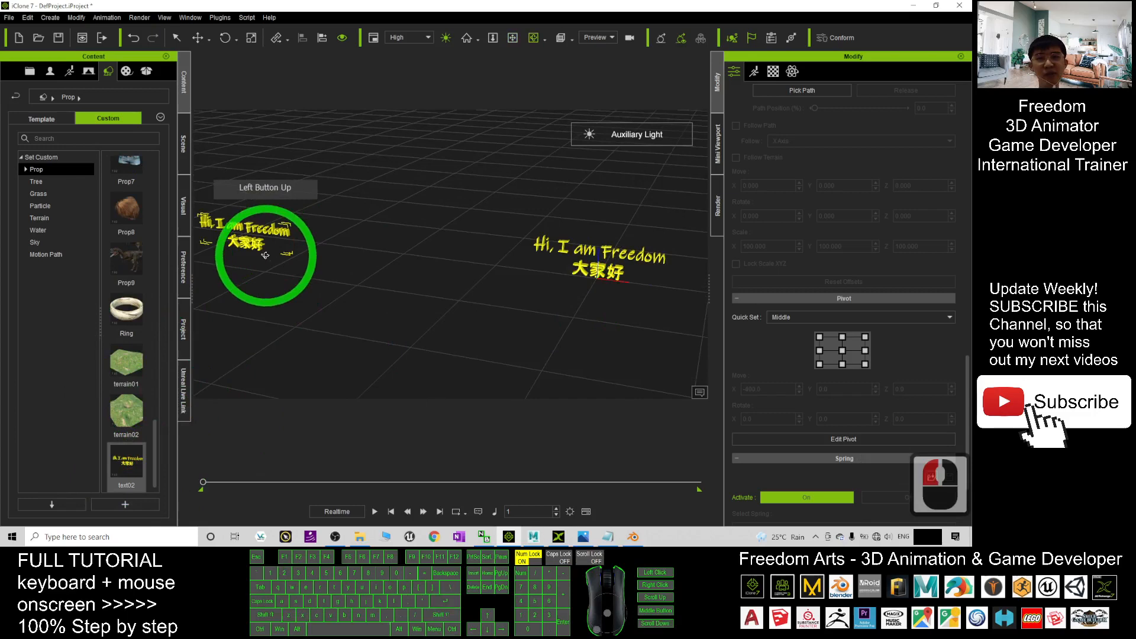
Step: Test-drop a copy of text02 into the scene and select the extra copy for deletion
{"action": "left_click_drag", "start_coordinate": [264, 242], "coordinate": [362, 238]}
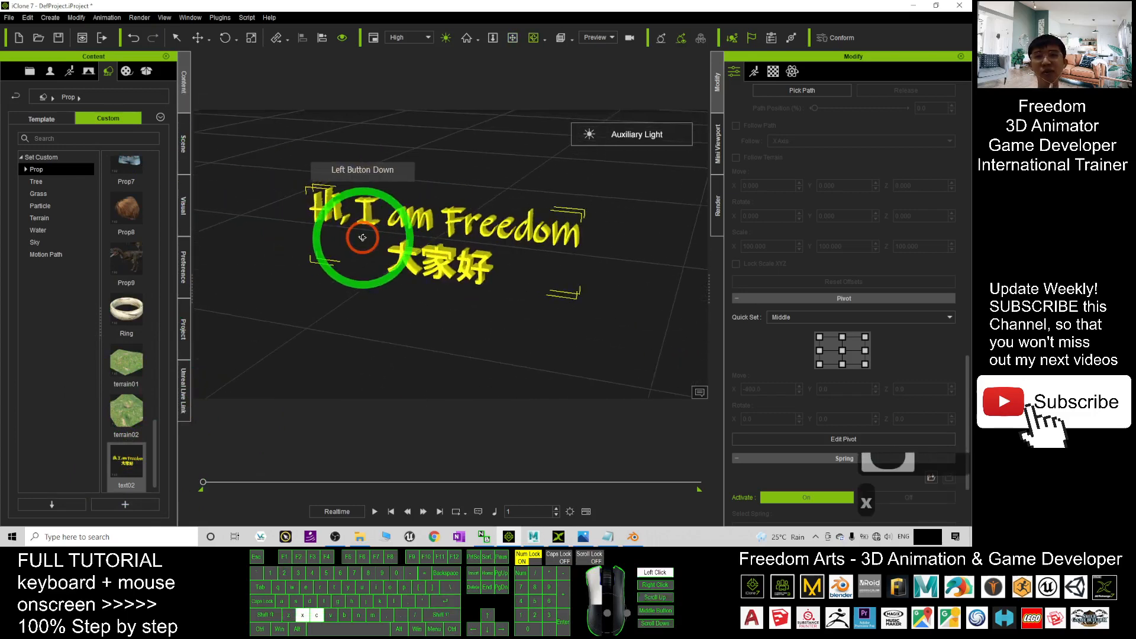
{"action": "left_click", "coordinate": [127, 464]}
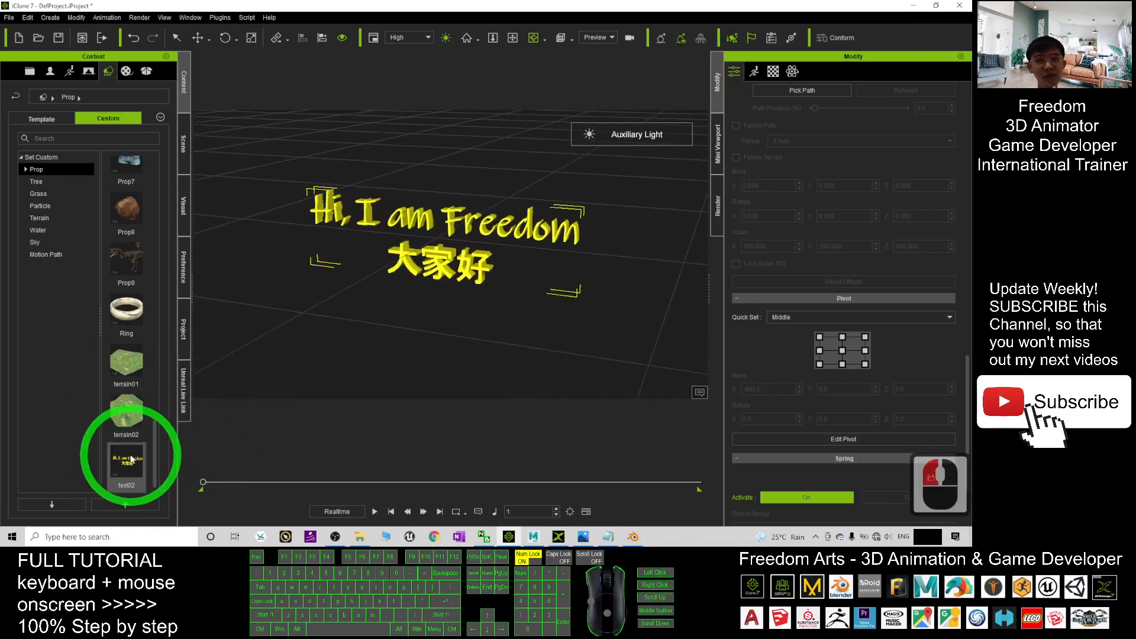
Step: Locate text02.iProp in the custom Props folder via Find in Library Folder
{"action": "right_click", "coordinate": [127, 467]}
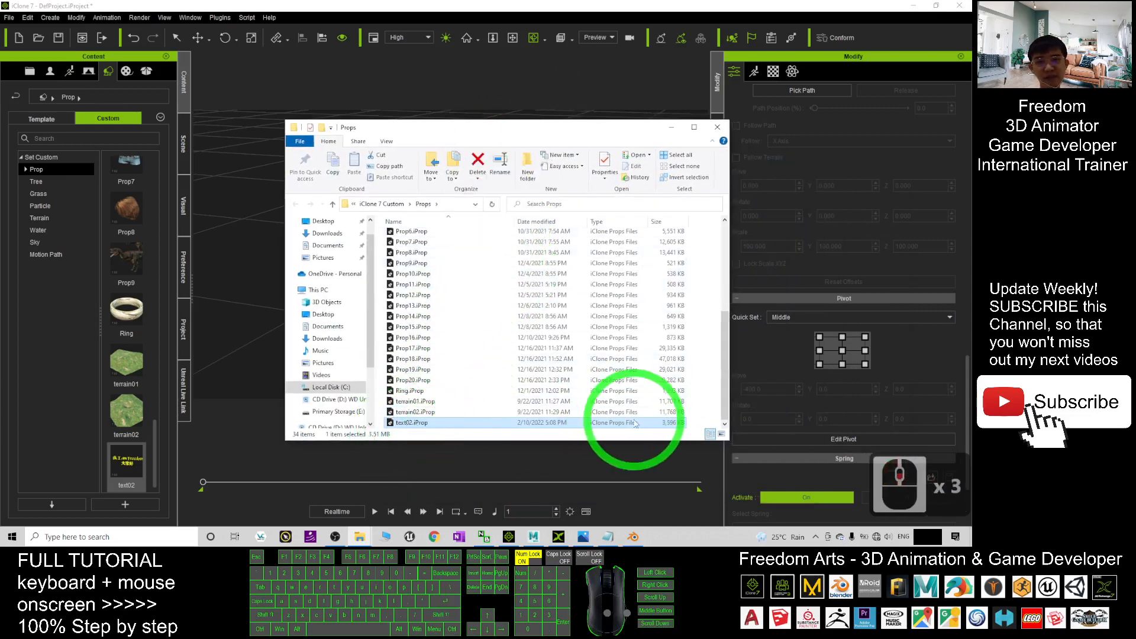
{"action": "left_click", "coordinate": [412, 411]}
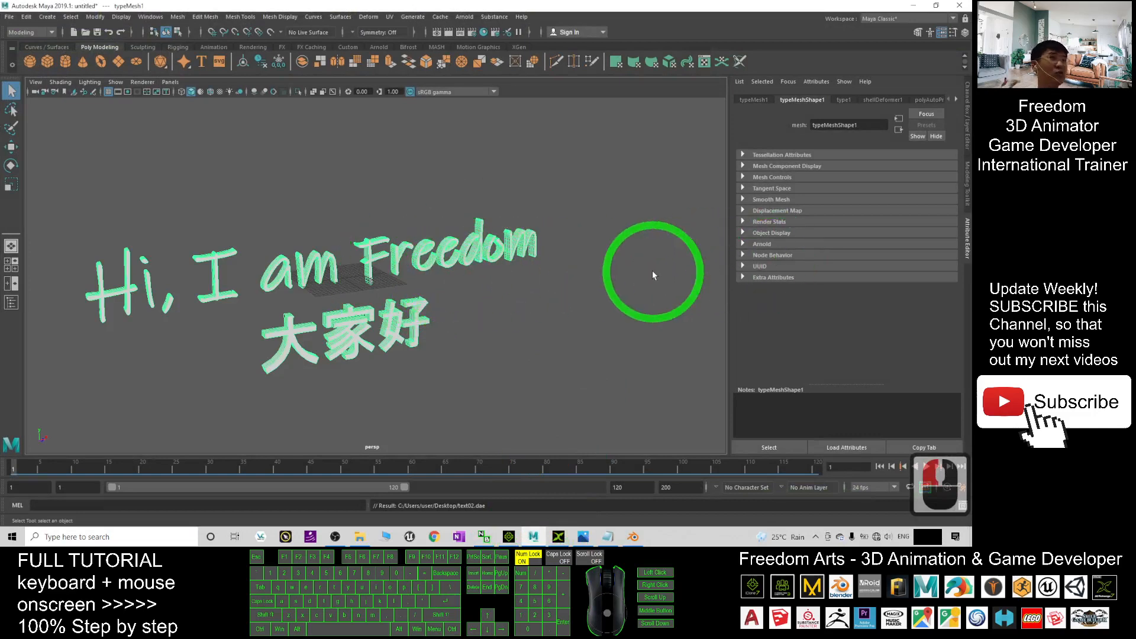
{"action": "left_click_drag", "start_coordinate": [653, 274], "coordinate": [499, 355]}
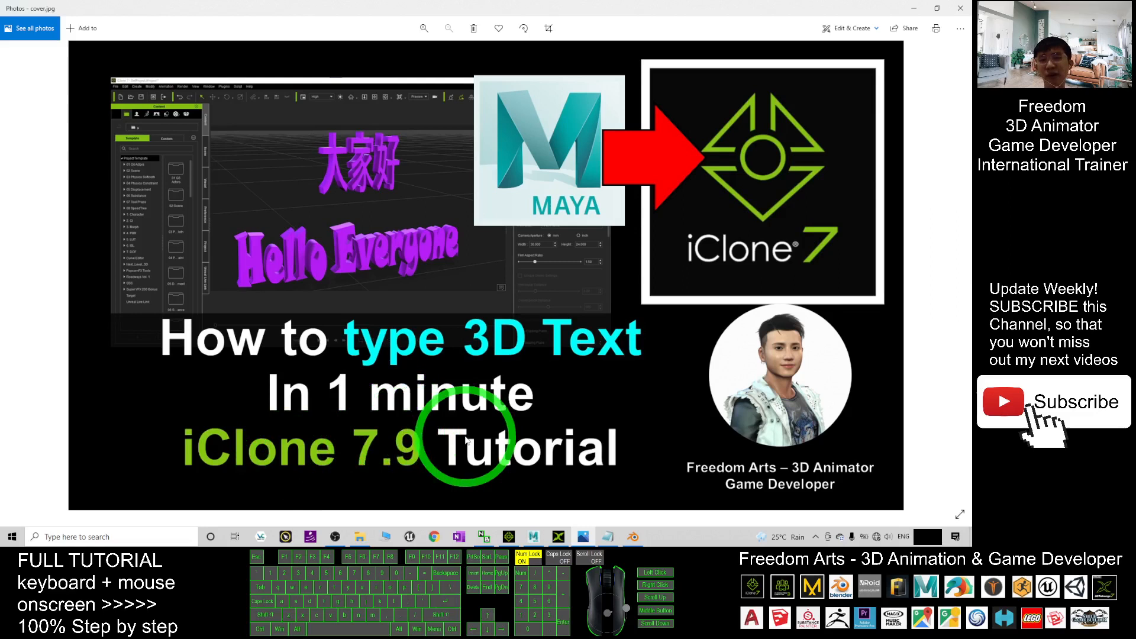
{"action": "mouse_move", "coordinate": [491, 410]}
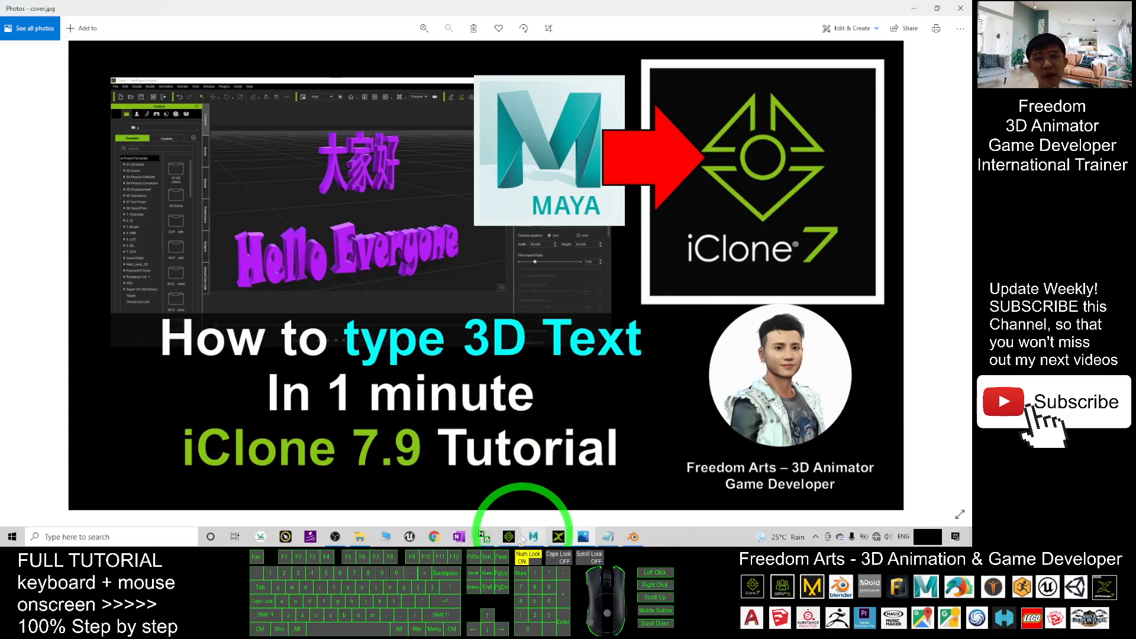
Step: Bring iClone 7 back to the front and orbit around the yellow text
{"action": "left_click", "coordinate": [482, 537]}
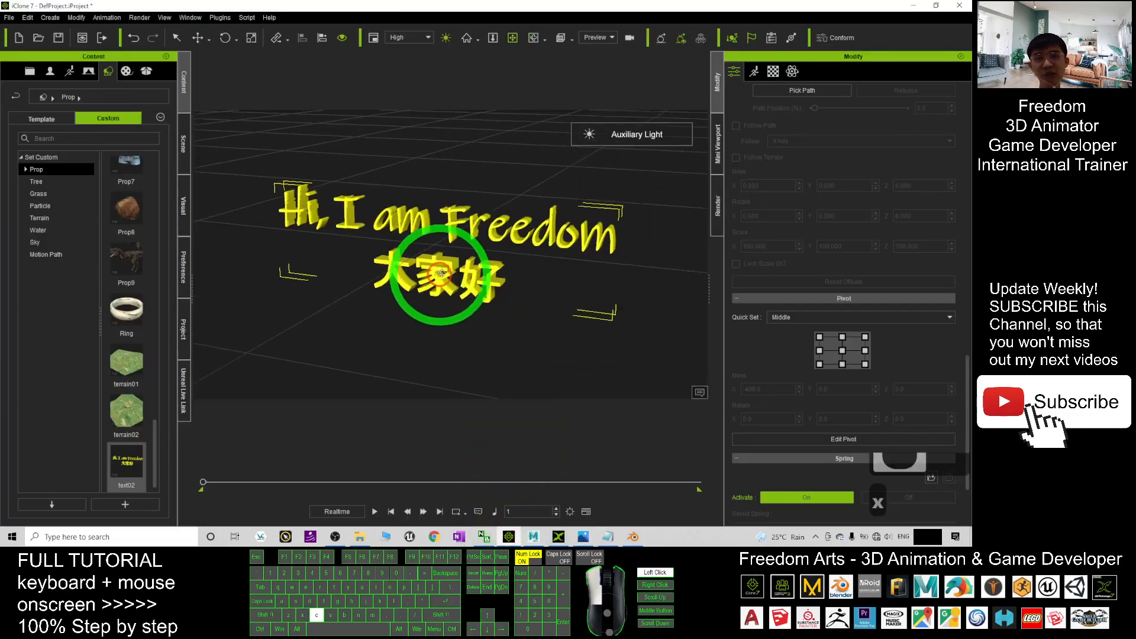
{"action": "left_click_drag", "start_coordinate": [441, 276], "coordinate": [406, 221]}
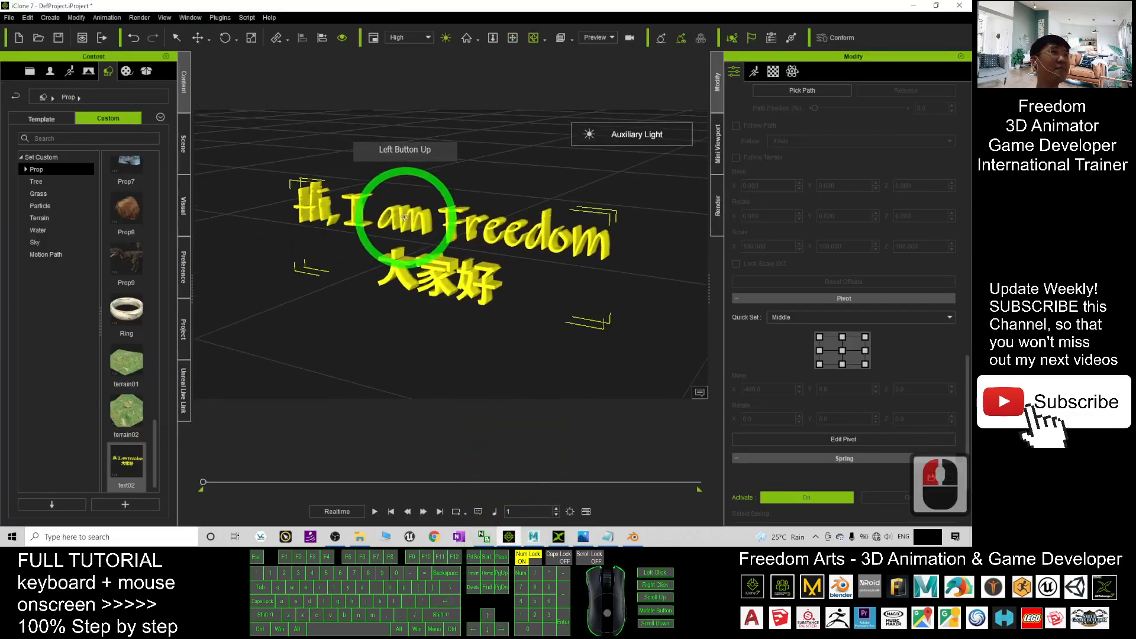